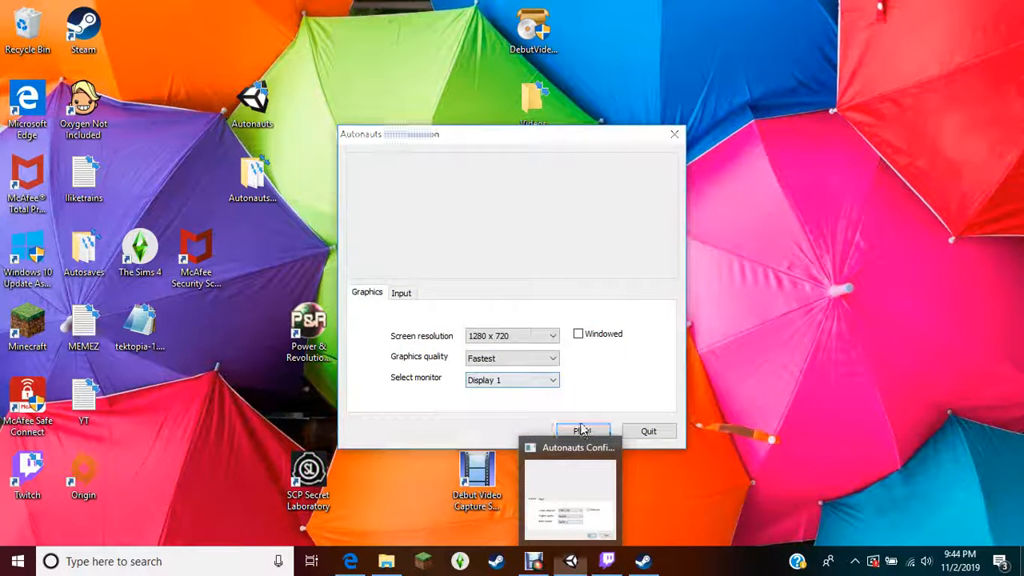
pyautogui.moveTo(591, 410)
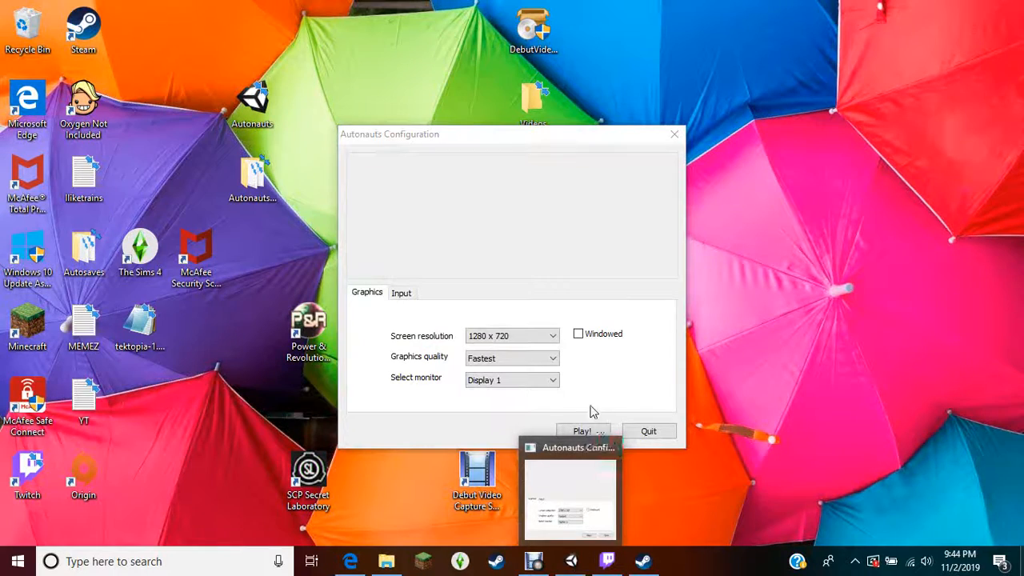
# - Start Autonauts from the configuration window, then load the saved colony file
pyautogui.click(583, 430)
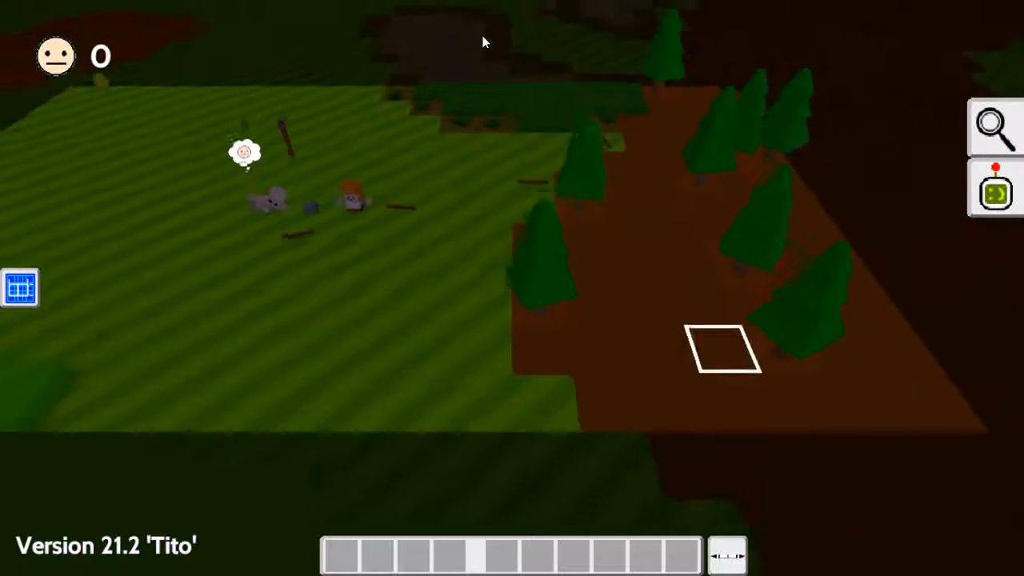
pyautogui.press('Escape')
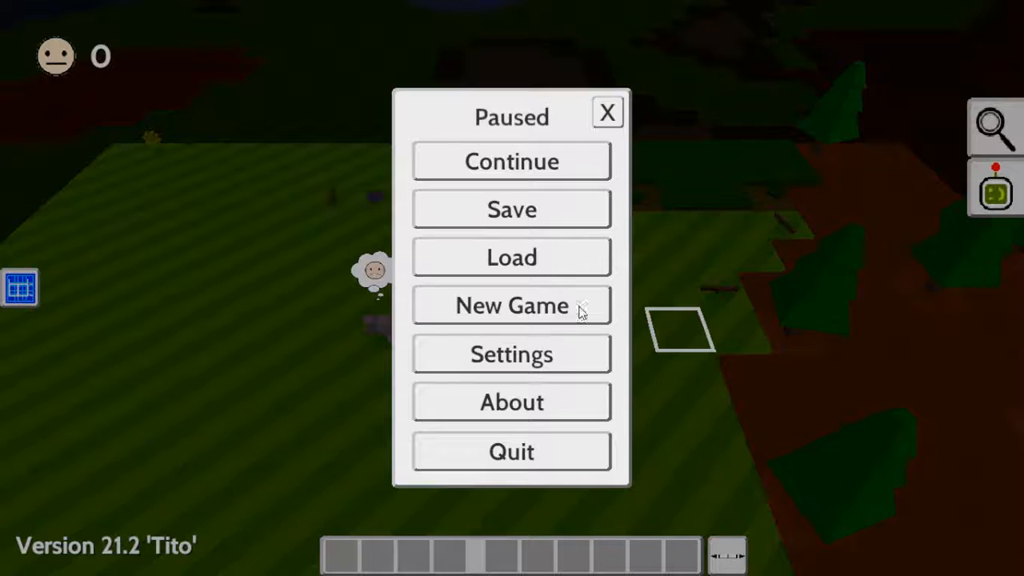
pyautogui.click(511, 257)
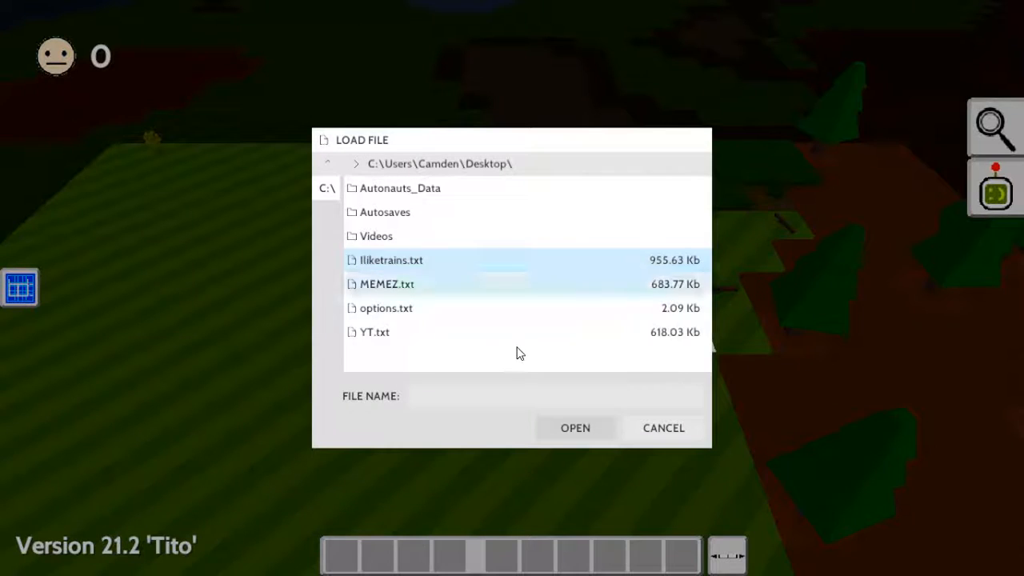
pyautogui.click(575, 427)
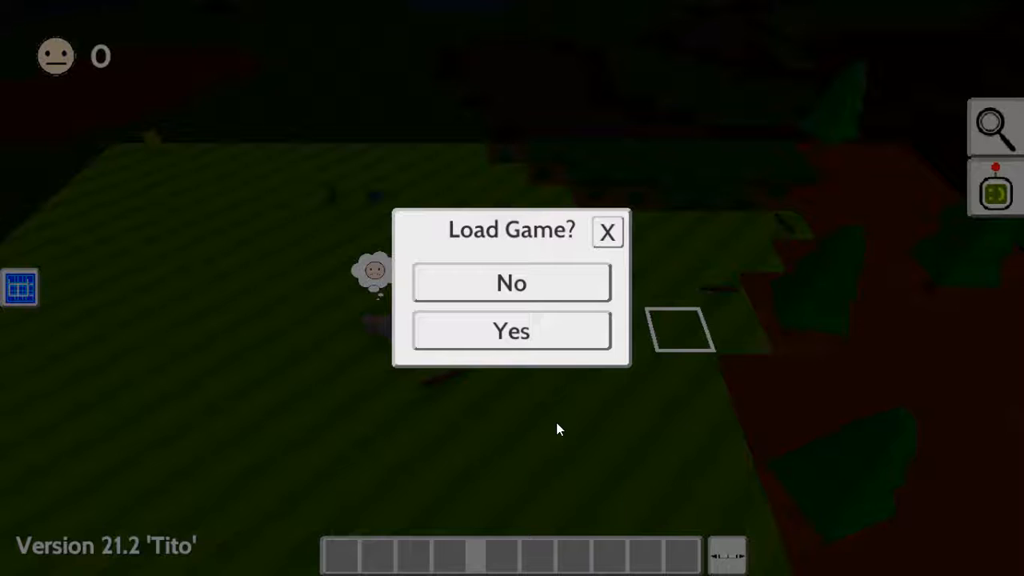
pyautogui.click(511, 331)
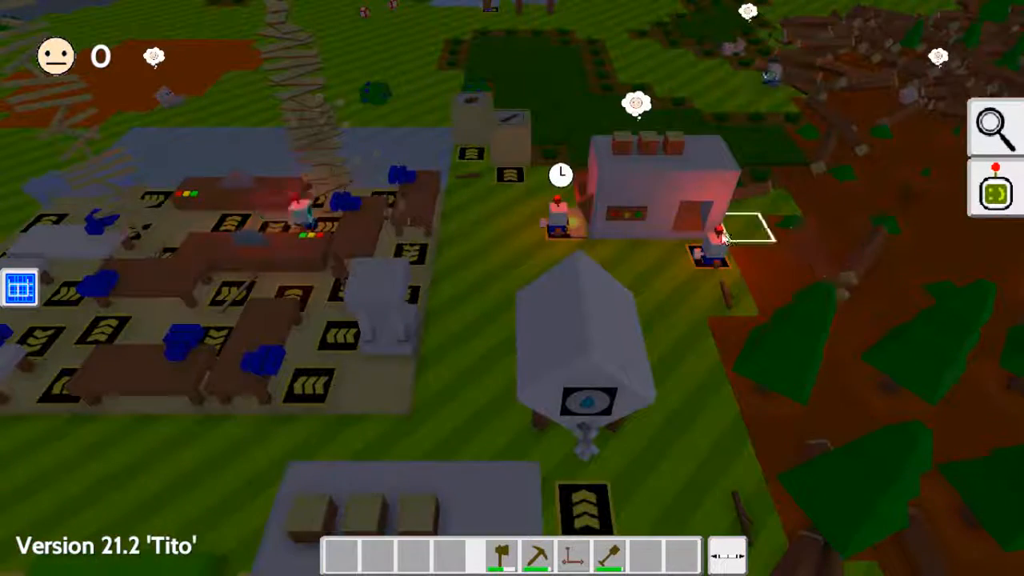
pyautogui.moveTo(712, 264)
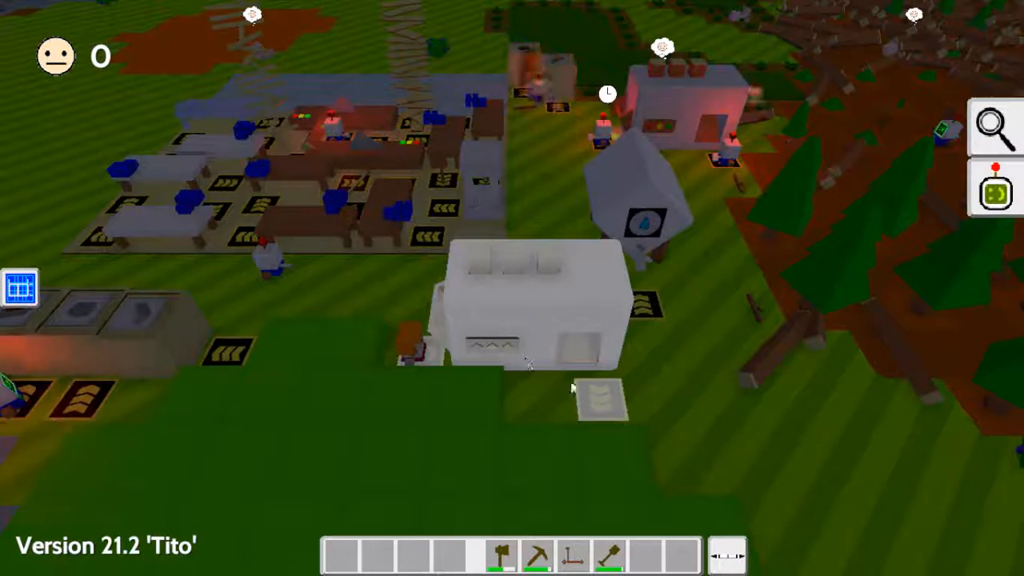
pyautogui.moveTo(500, 290)
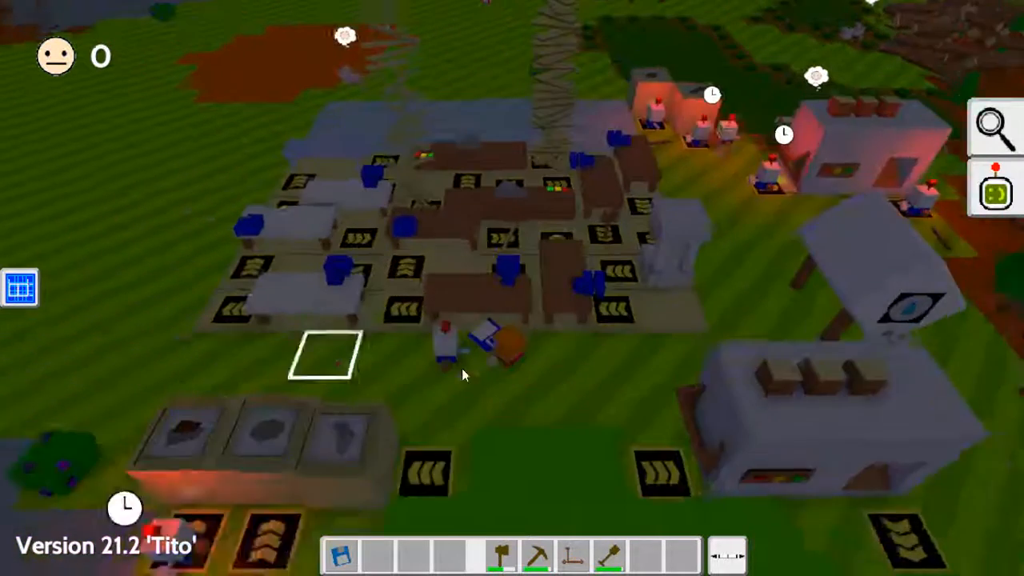
# - Install the floppy data disk in BBO23's Upgrades slot and open its brain
pyautogui.click(20, 287)
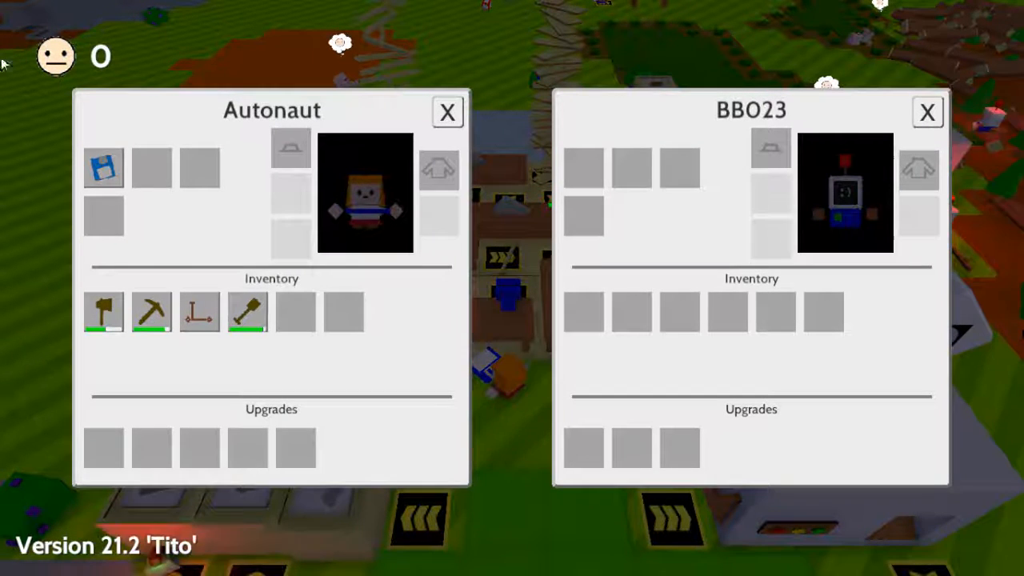
pyautogui.moveTo(103, 166); pyautogui.dragTo(622, 416)
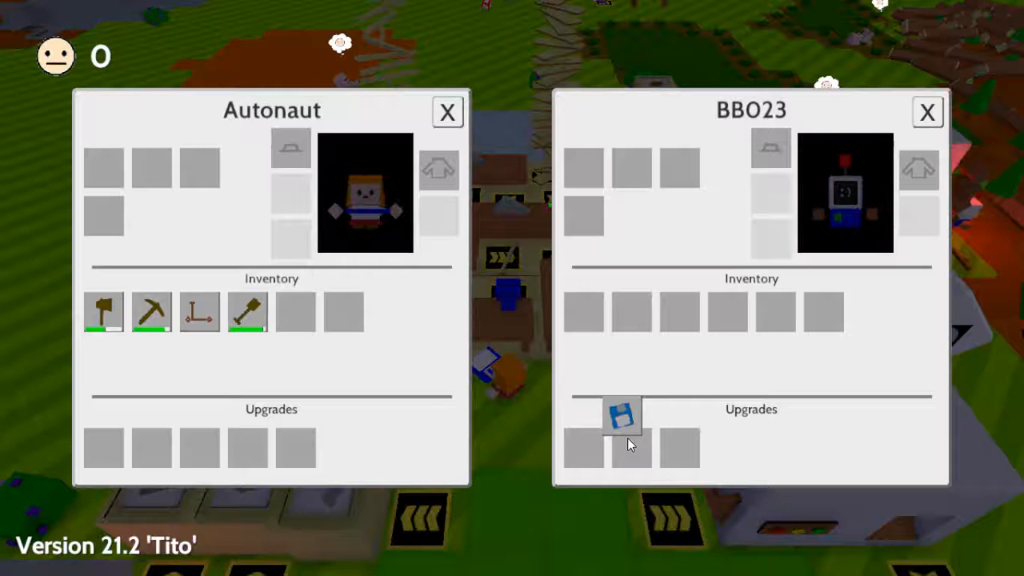
pyautogui.moveTo(622, 415); pyautogui.dragTo(102, 168)
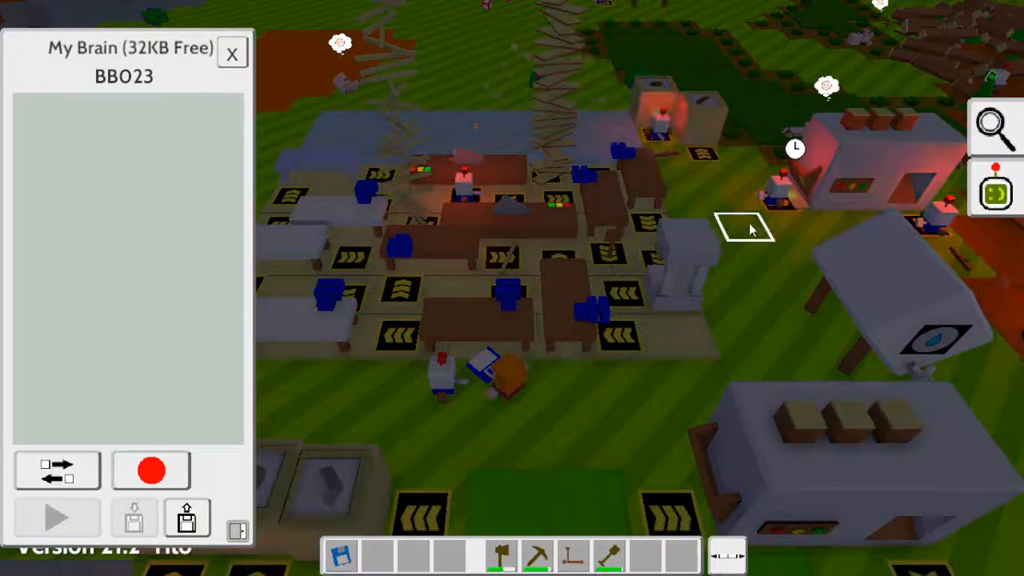
pyautogui.moveTo(740, 232)
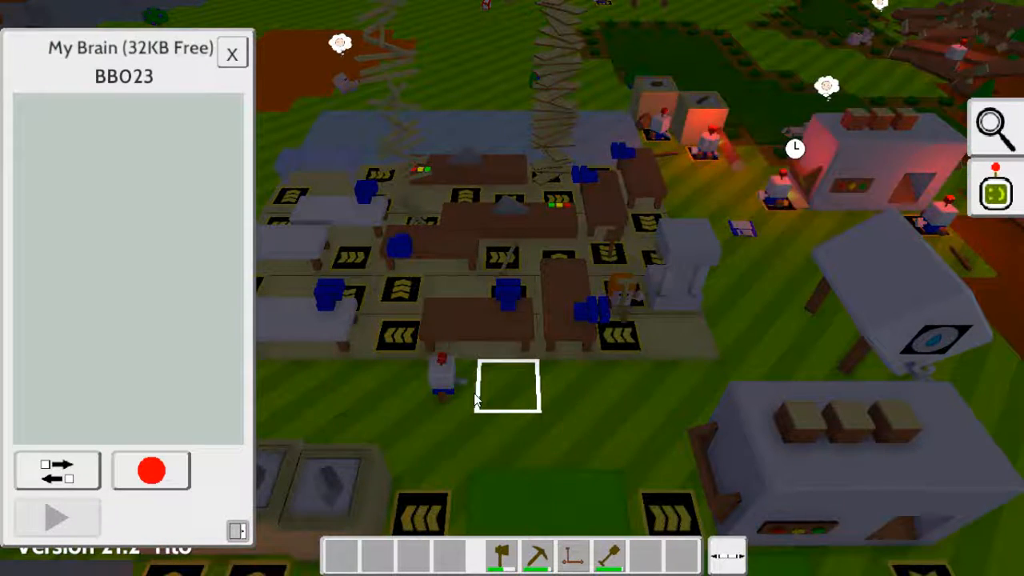
# - Walk the autonaut to the metal workbench beside the metal storage
pyautogui.click(151, 470)
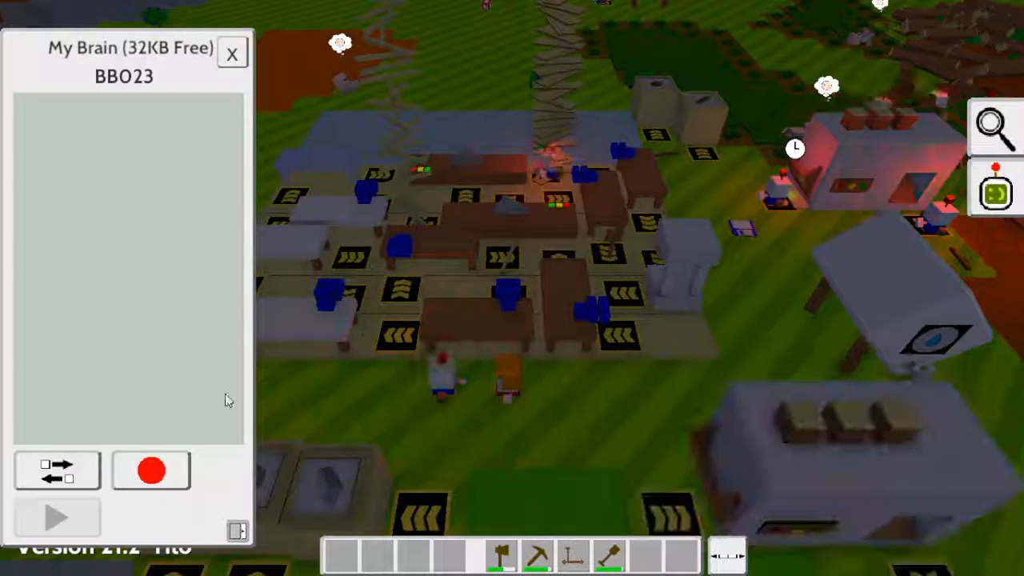
pyautogui.moveTo(349, 463)
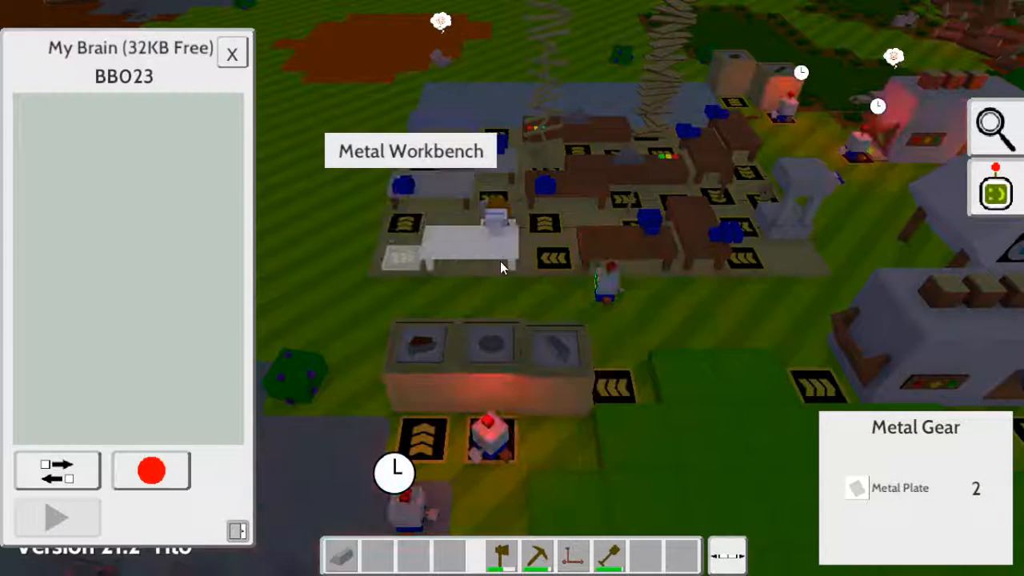
pyautogui.moveTo(572, 390)
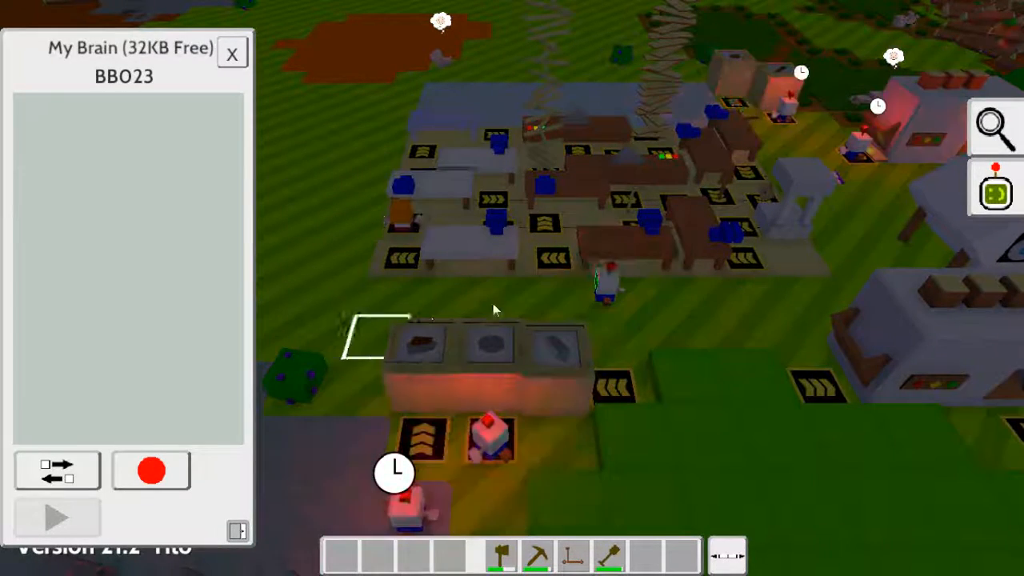
pyautogui.click(152, 469)
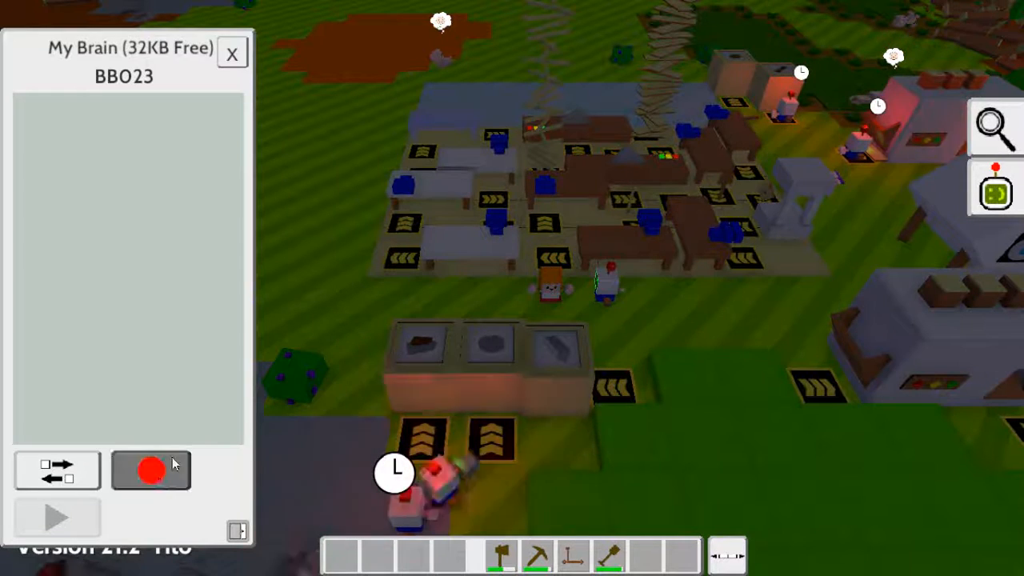
# - Record BBO23 carrying metal from Metal Storage to the Metal Workbench, repeated 6 times
pyautogui.click(150, 469)
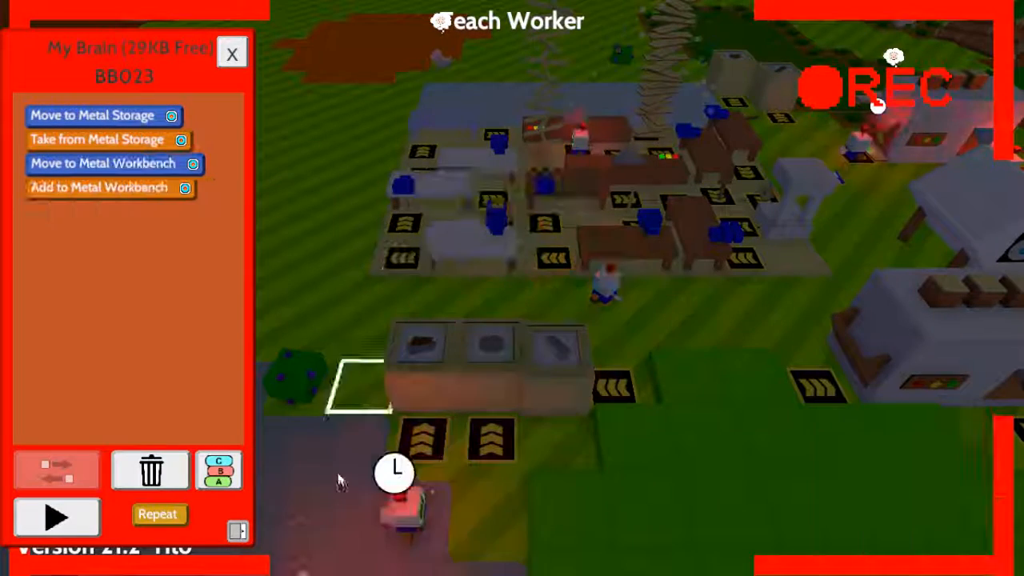
pyautogui.click(158, 514)
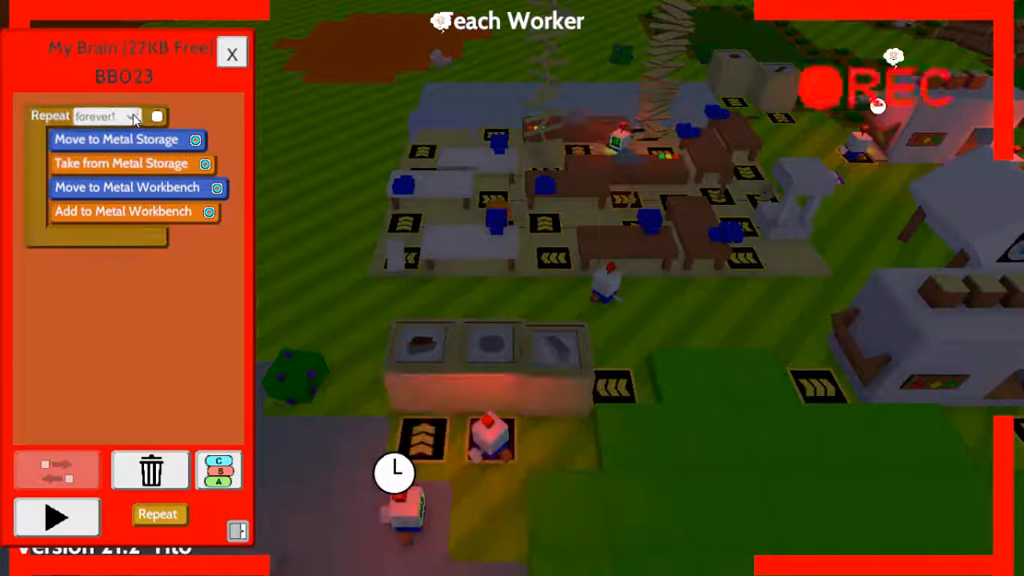
pyautogui.click(105, 116)
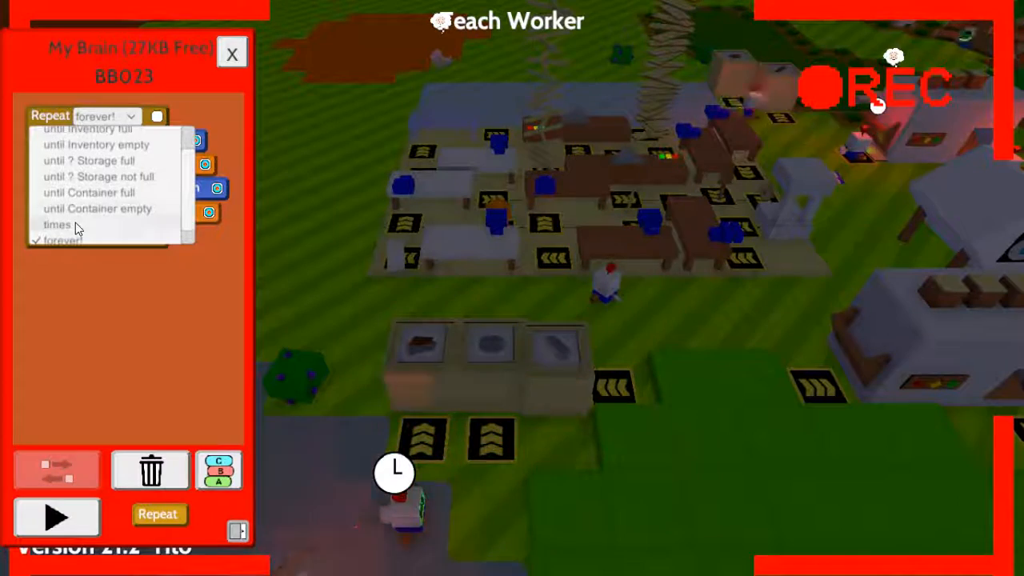
pyautogui.click(56, 225)
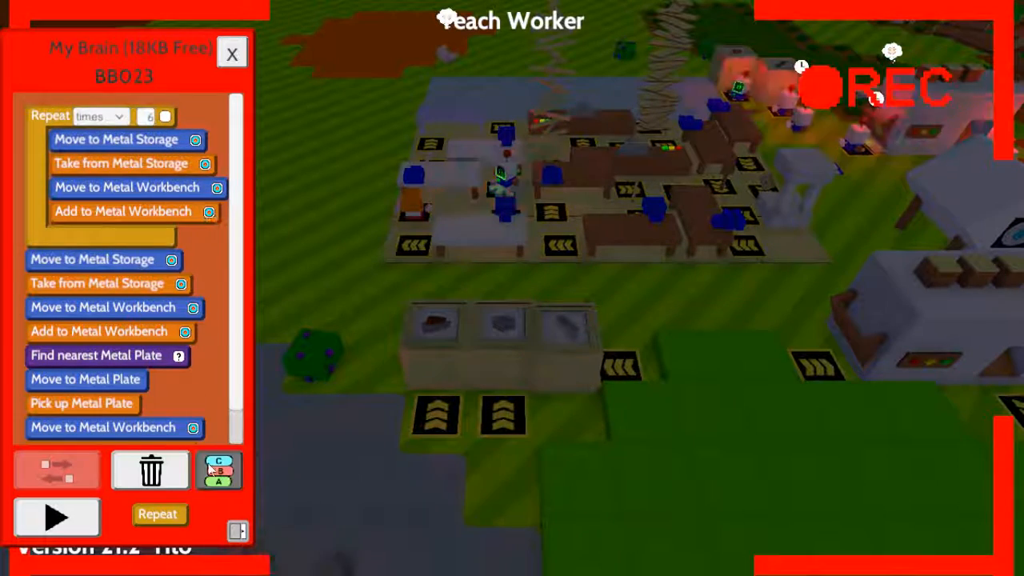
# - Loop the plate-fetching steps 2 times, then add a Metal Gear to the Worker Assembler
pyautogui.click(158, 513)
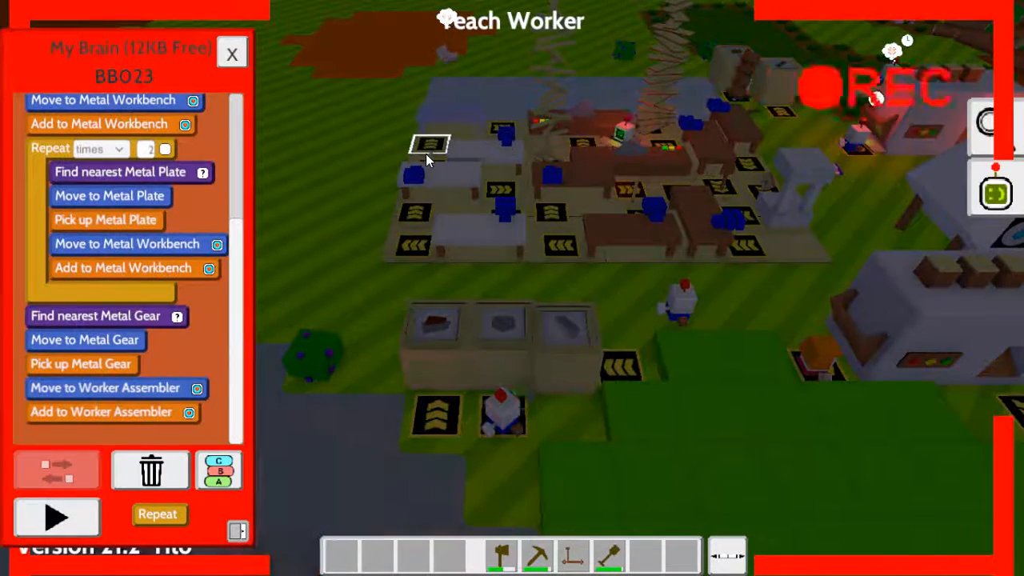
pyautogui.moveTo(432, 156)
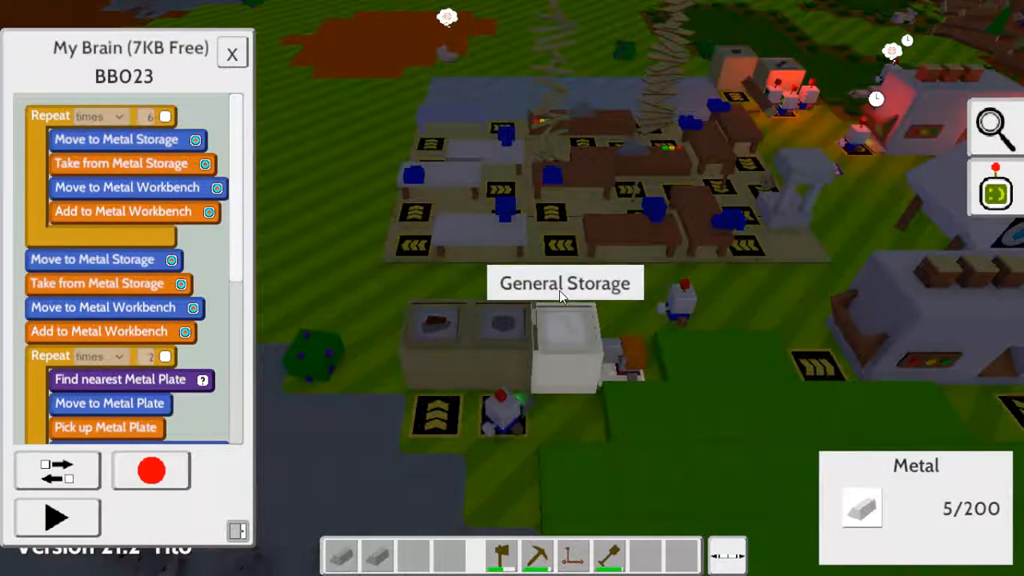
pyautogui.moveTo(496, 236)
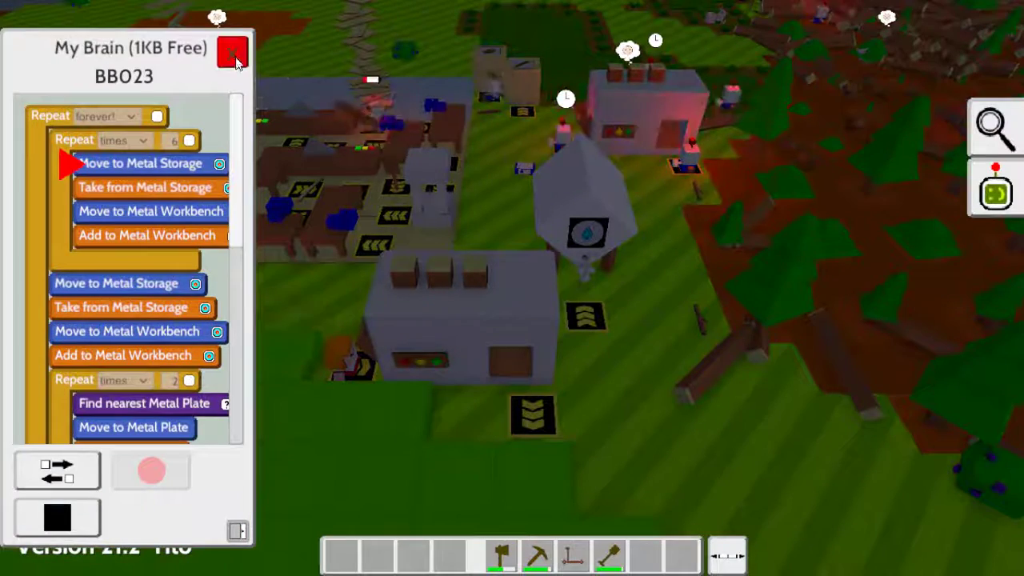
# - Record BBO22 taking water from Water Storage into the Worker Assembler
pyautogui.click(233, 52)
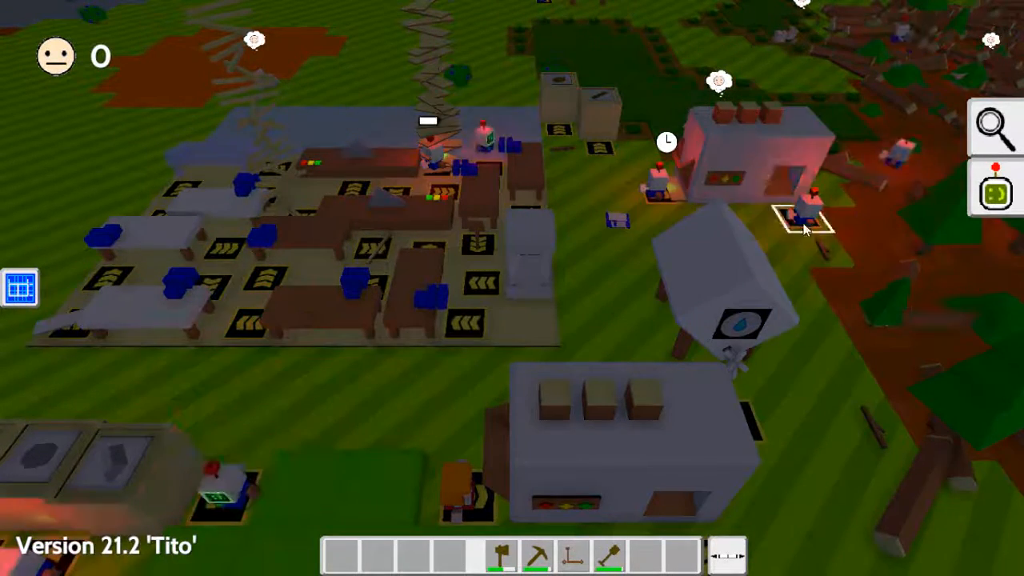
pyautogui.moveTo(804, 220)
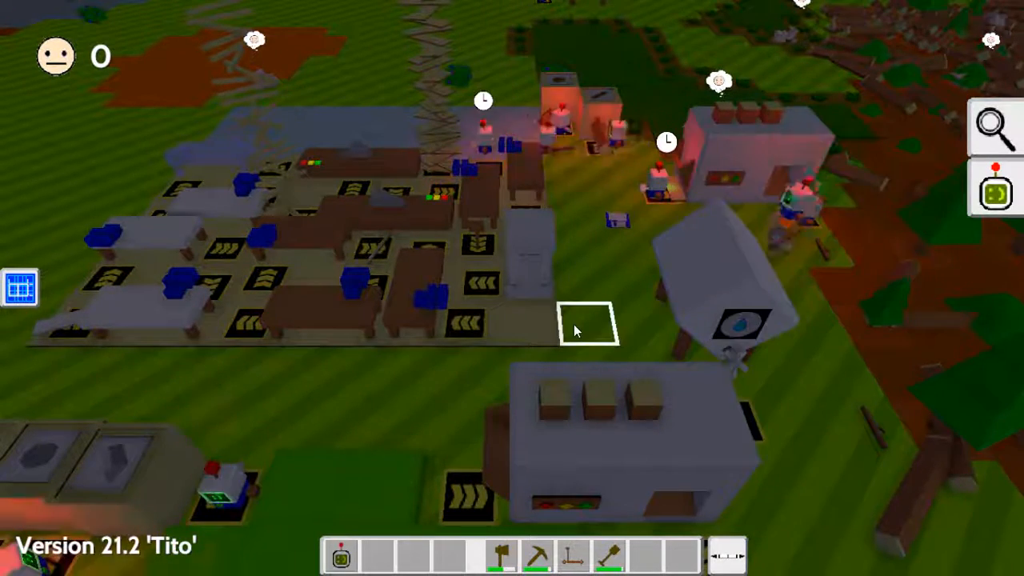
pyautogui.click(720, 288)
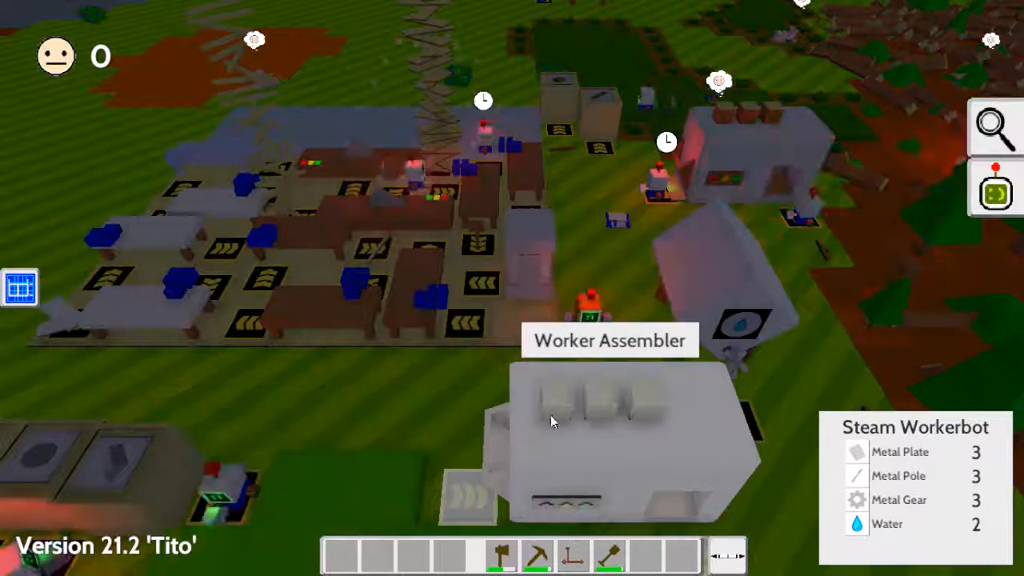
pyautogui.moveTo(438, 171)
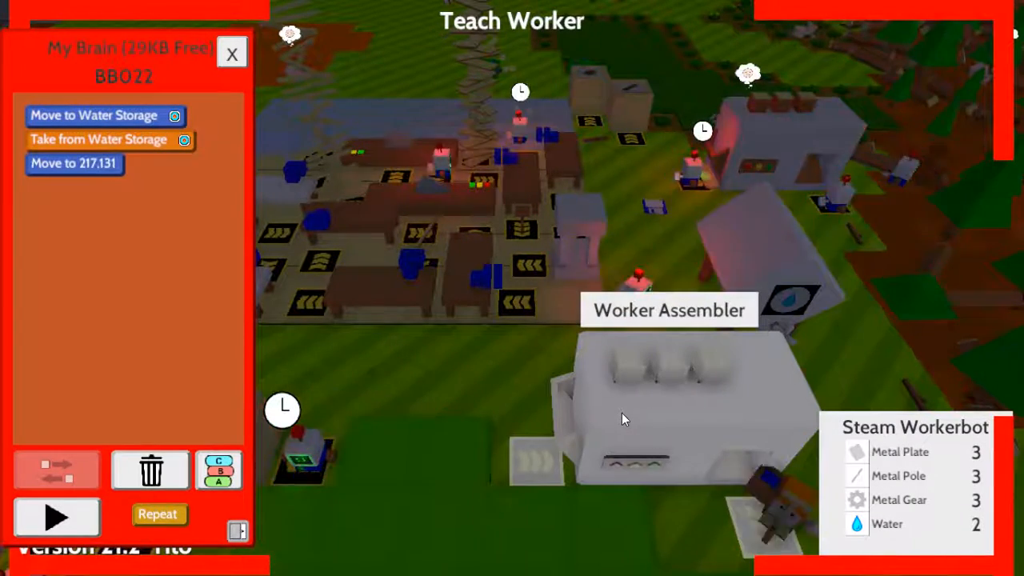
pyautogui.click(668, 311)
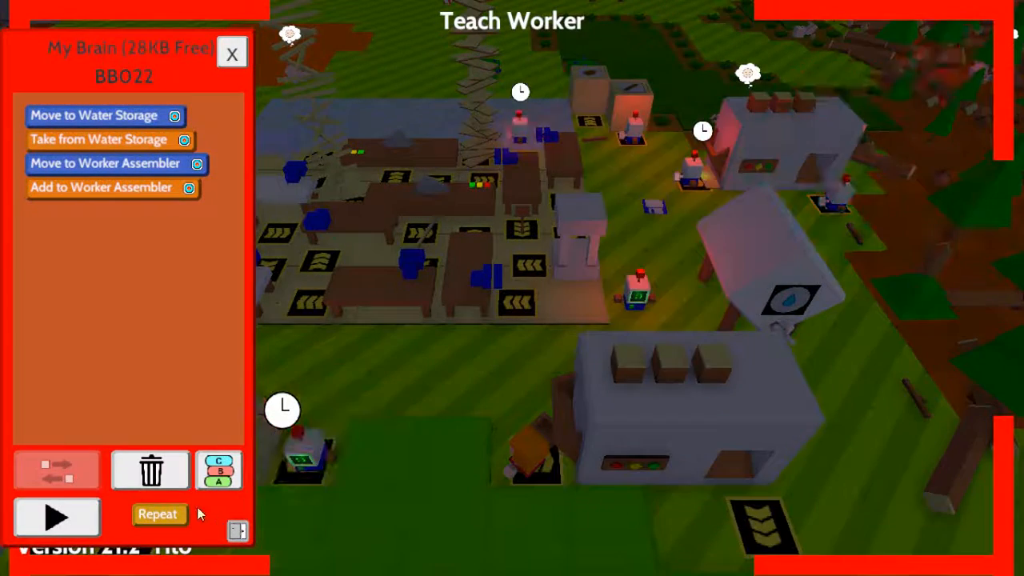
# - Wrap the water steps in a loop until Water Storage is not full
pyautogui.click(157, 514)
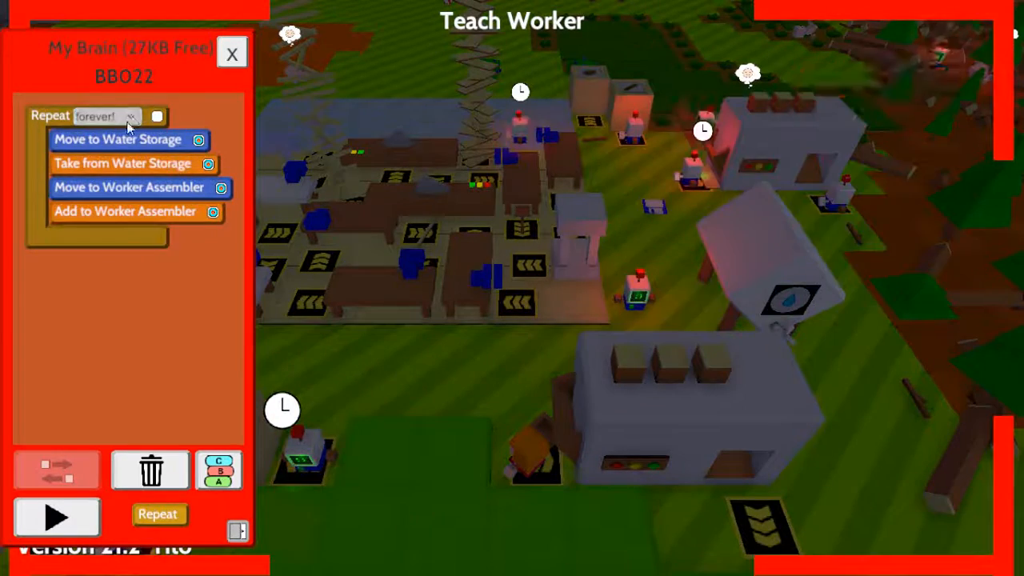
pyautogui.click(107, 116)
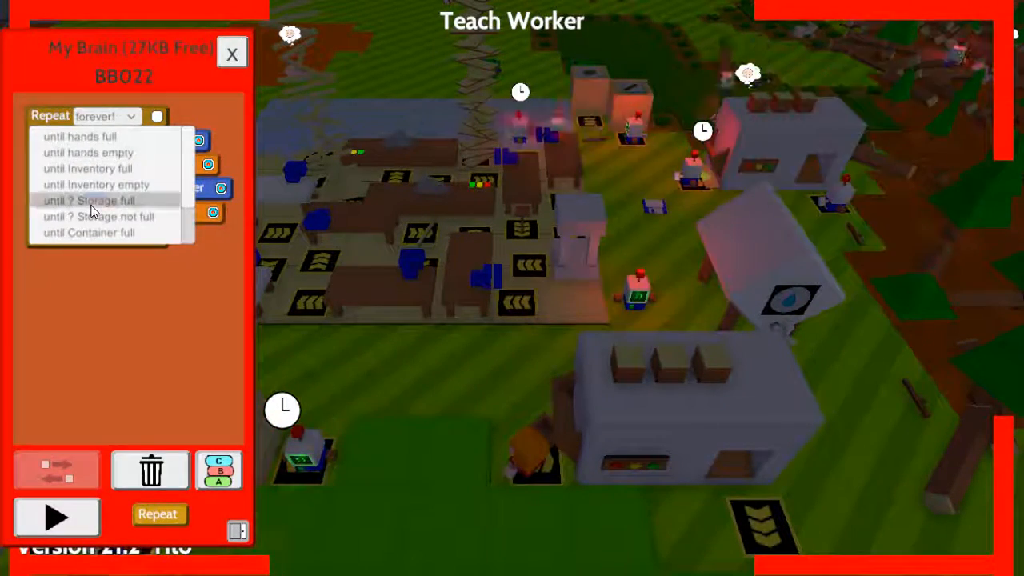
pyautogui.click(89, 200)
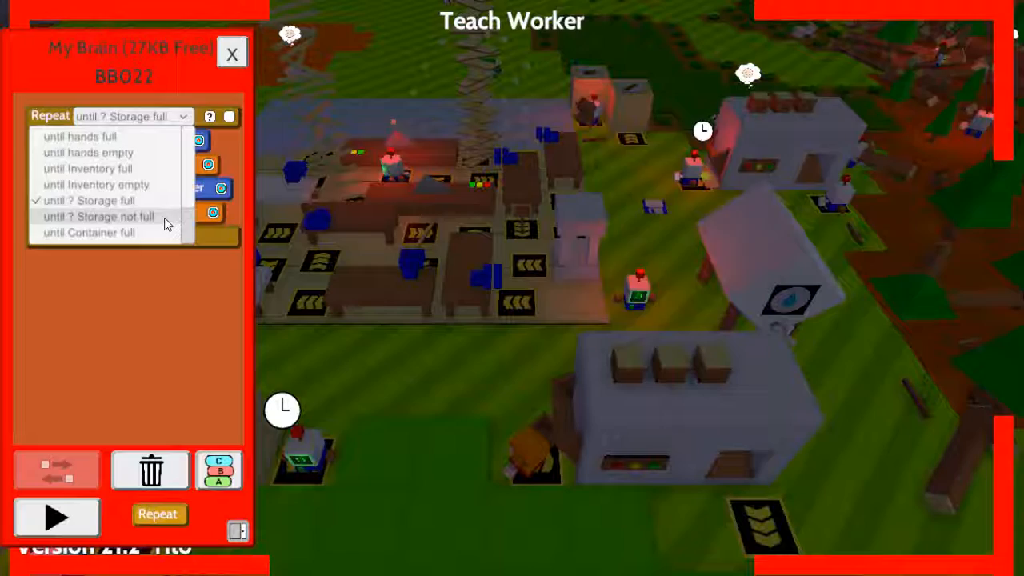
pyautogui.click(98, 216)
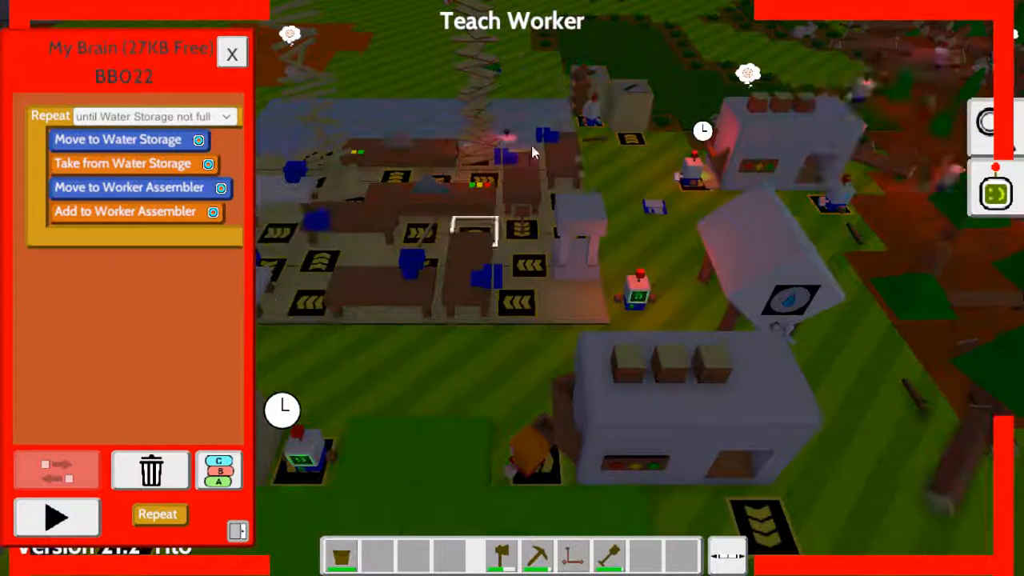
pyautogui.moveTo(493, 170)
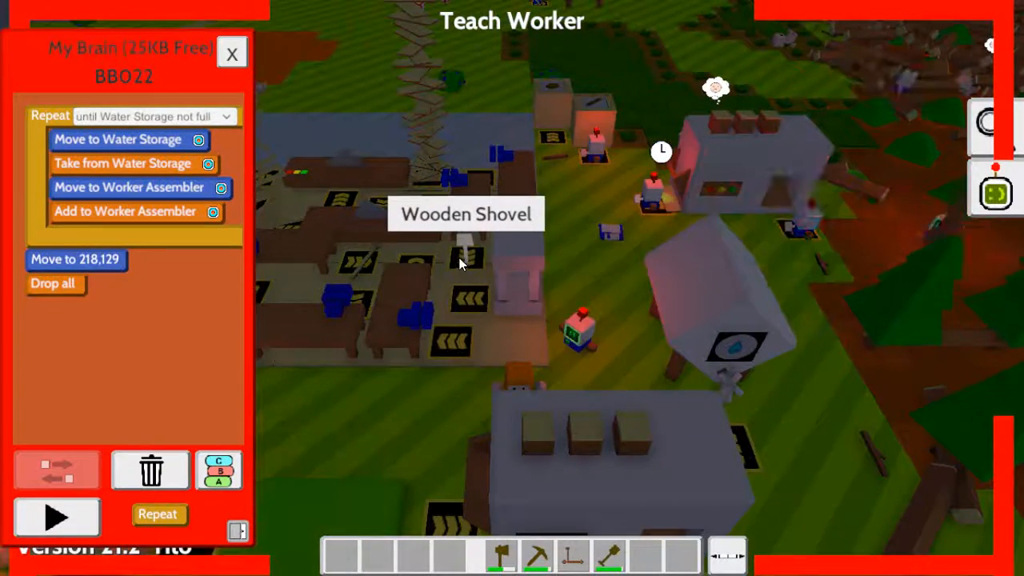
# - Record shovel pickup, bush digging and berry replanting, then loop the whole routine forever
pyautogui.click(466, 213)
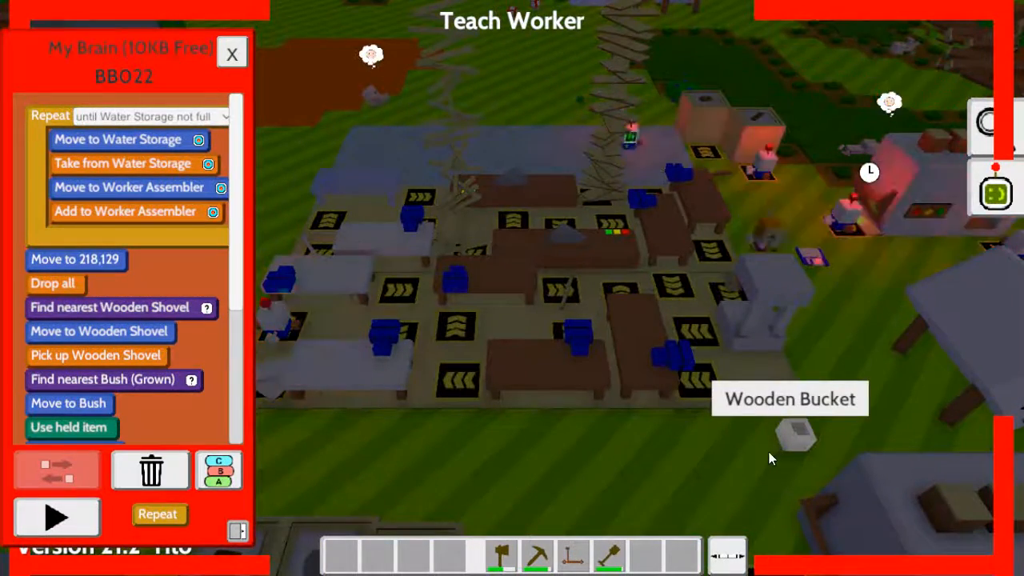
pyautogui.scroll(-3)
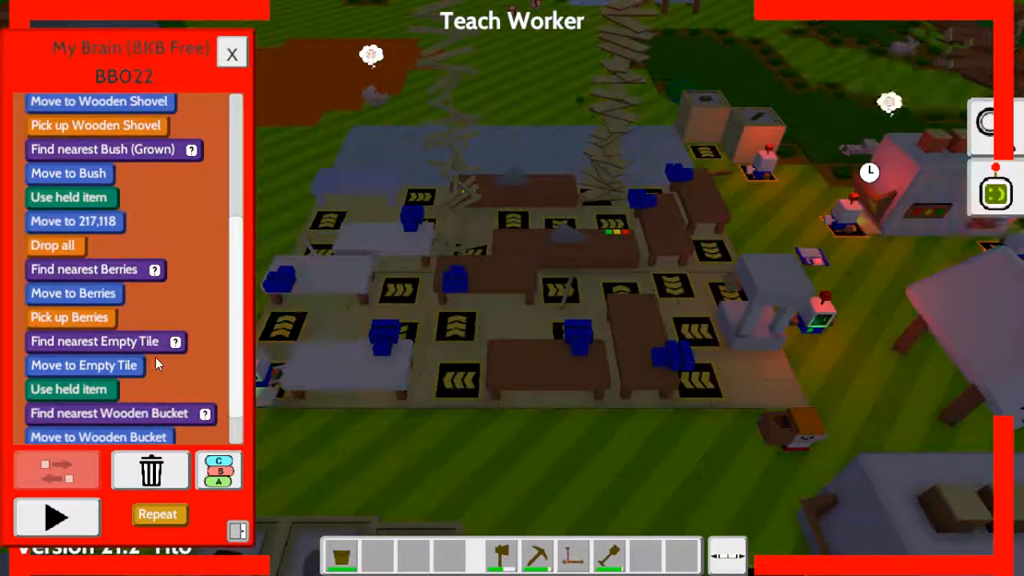
pyautogui.scroll(3)
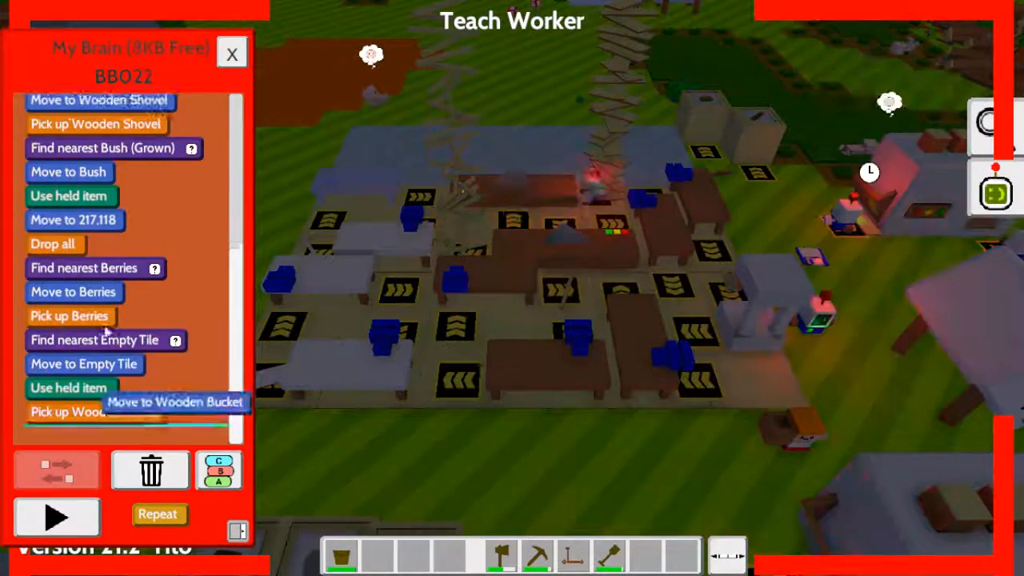
pyautogui.scroll(3)
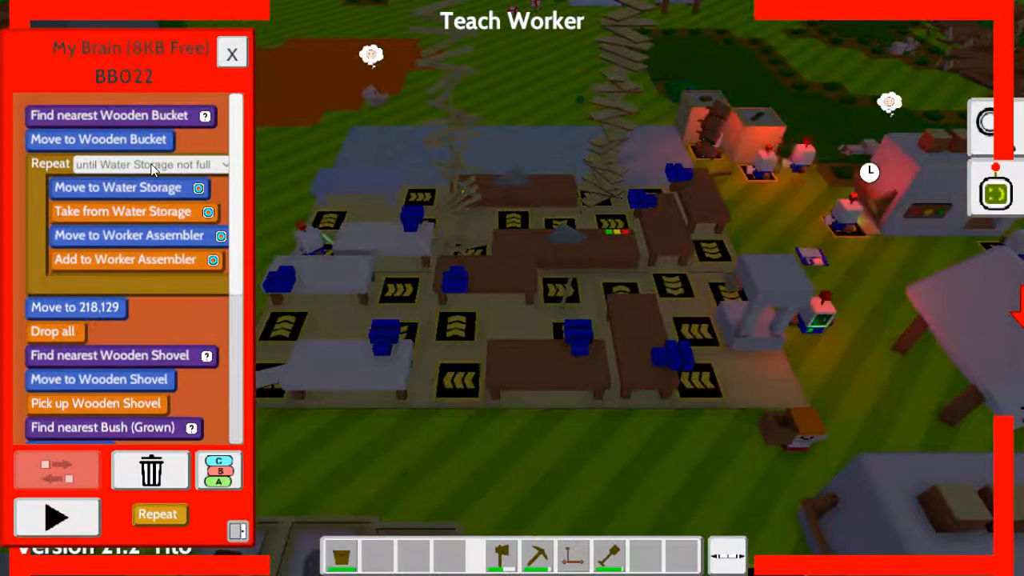
pyautogui.moveTo(966, 345)
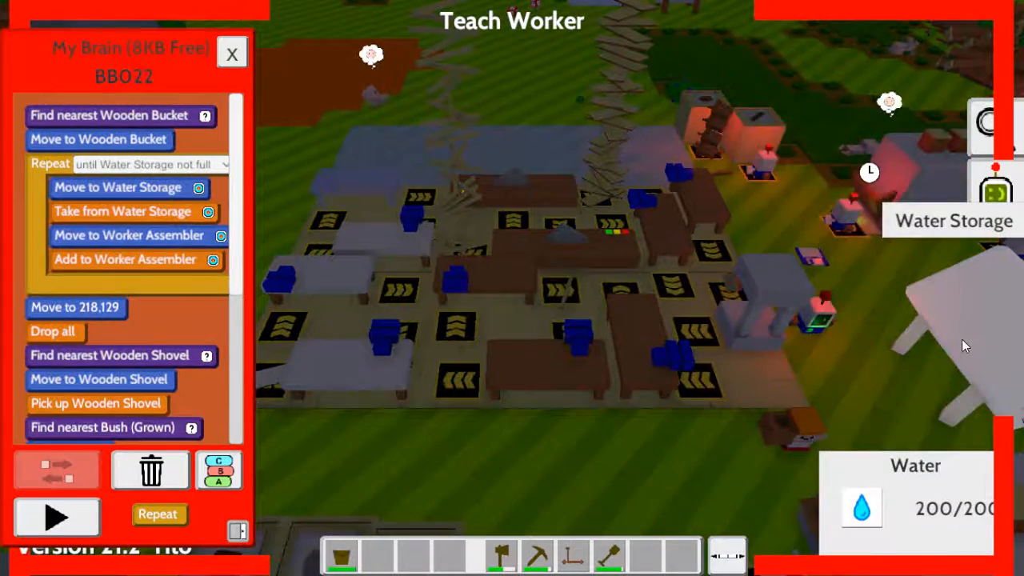
pyautogui.scroll(-3)
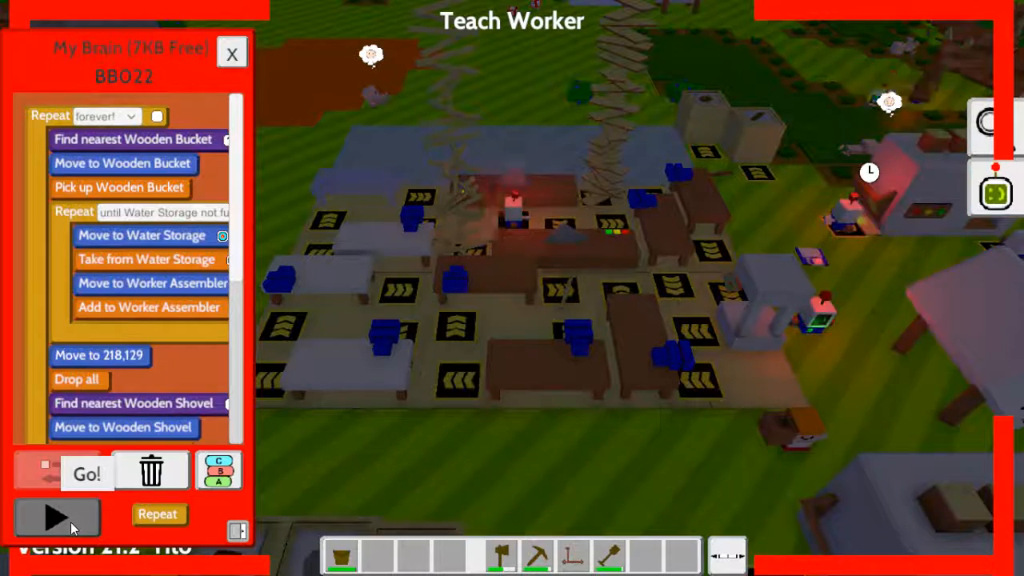
# - Start BBO22's forever routine with Go and close its brain panel
pyautogui.click(56, 516)
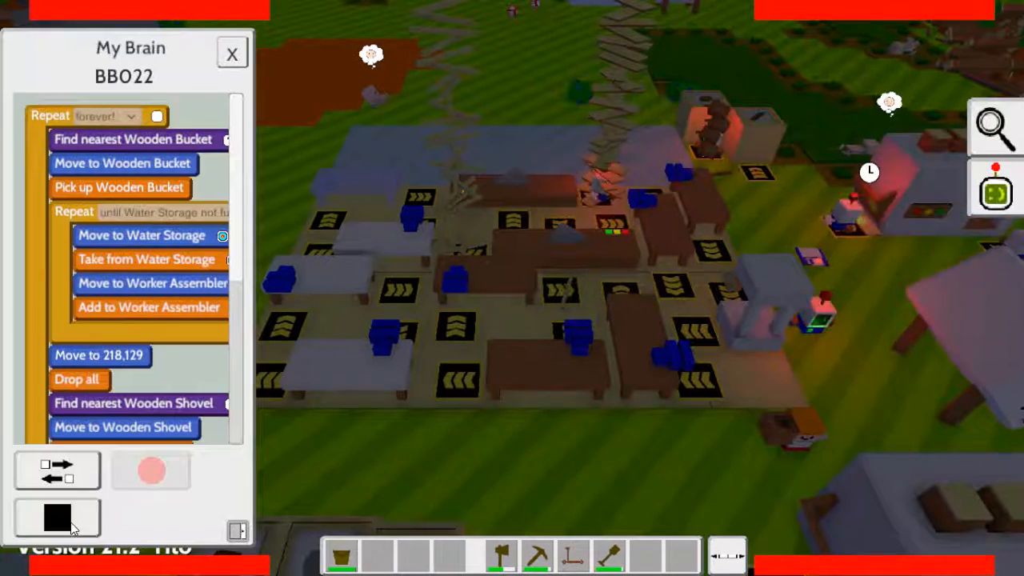
pyautogui.click(232, 53)
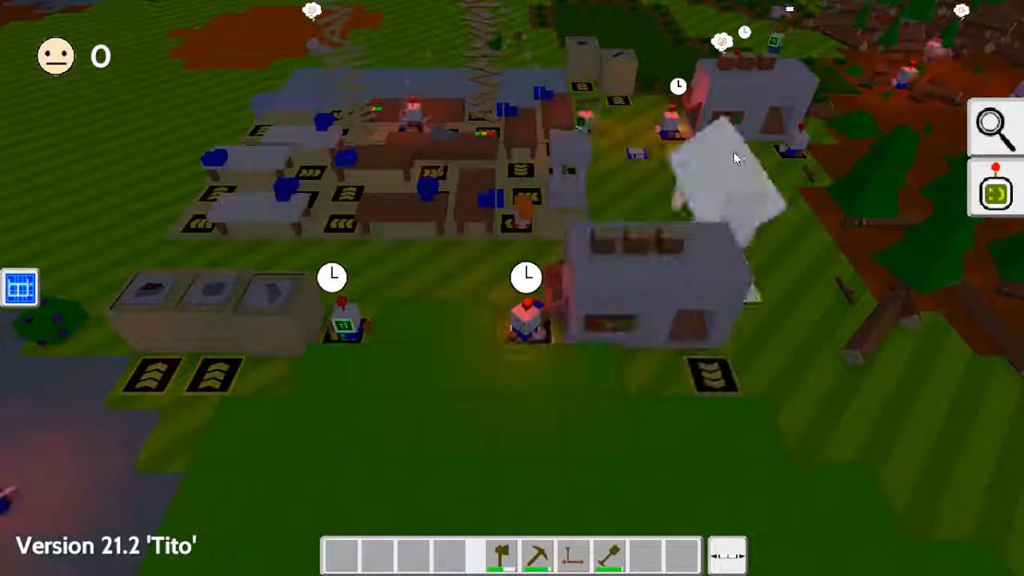
pyautogui.moveTo(640, 158)
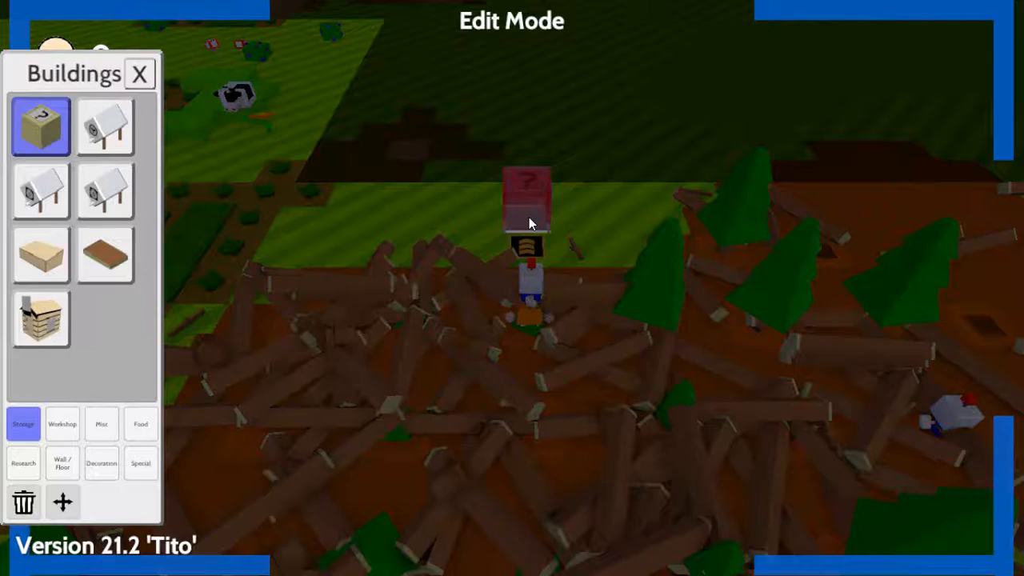
# - Place a storage crate among the felled logs and open BBO19's brain
pyautogui.click(139, 73)
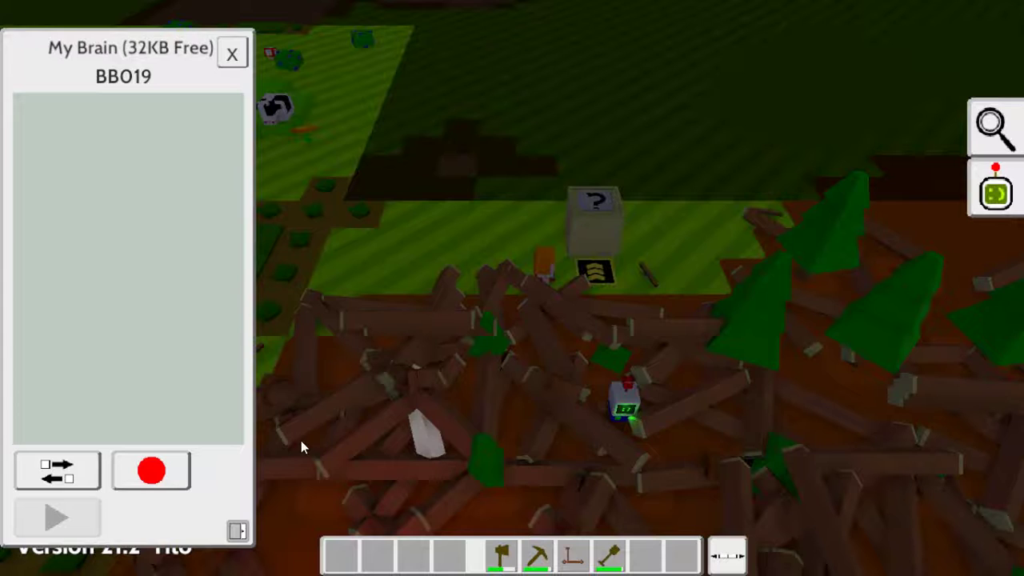
# - Record BBO19 storing logs in Log Storage until full, then press Go
pyautogui.click(151, 470)
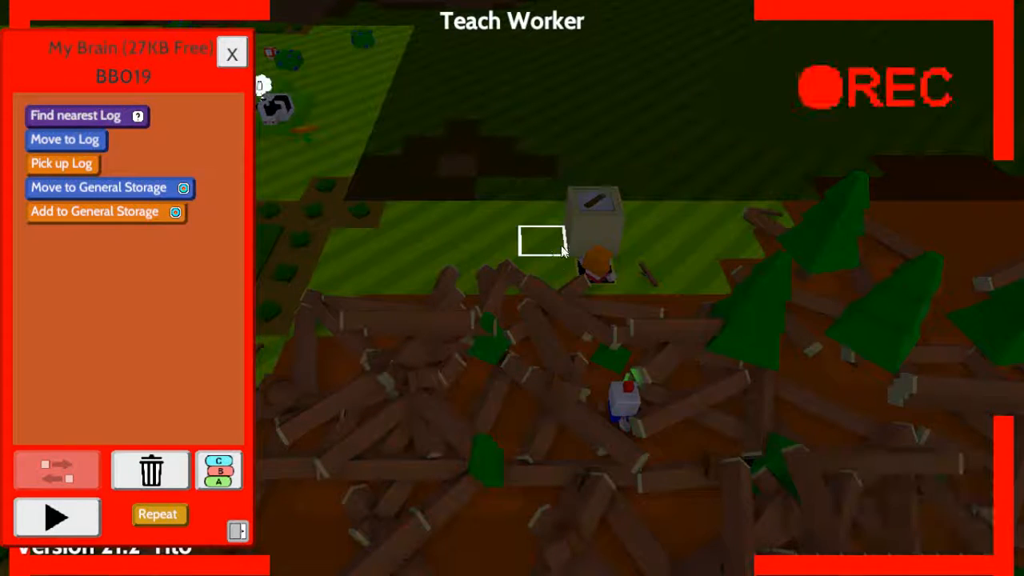
pyautogui.click(157, 515)
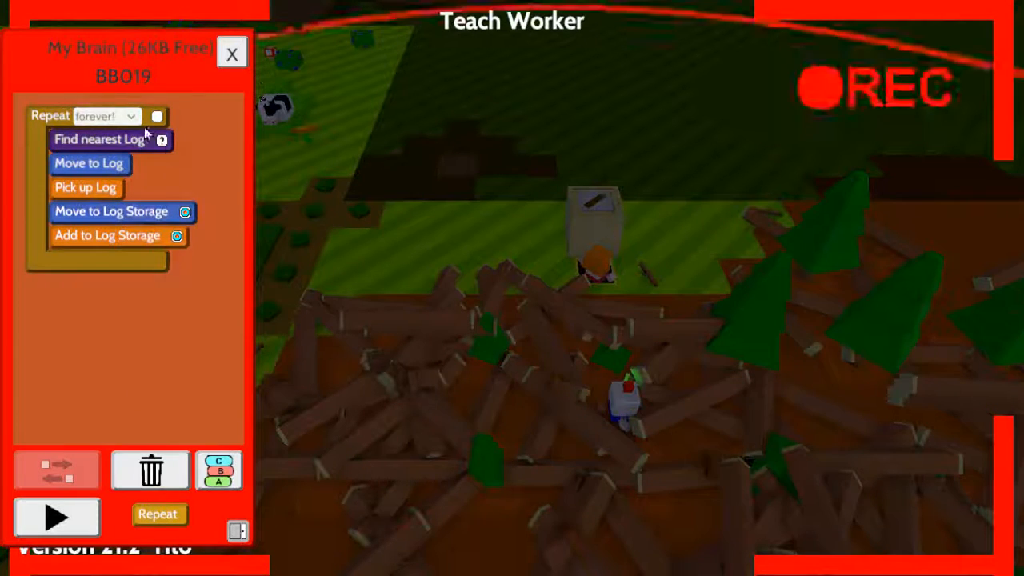
pyautogui.click(104, 116)
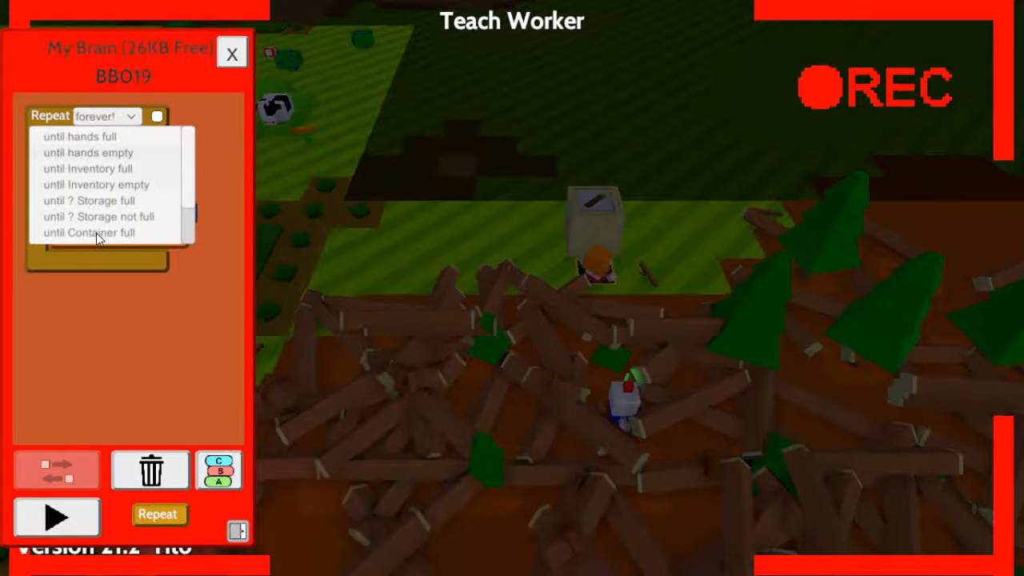
pyautogui.click(89, 200)
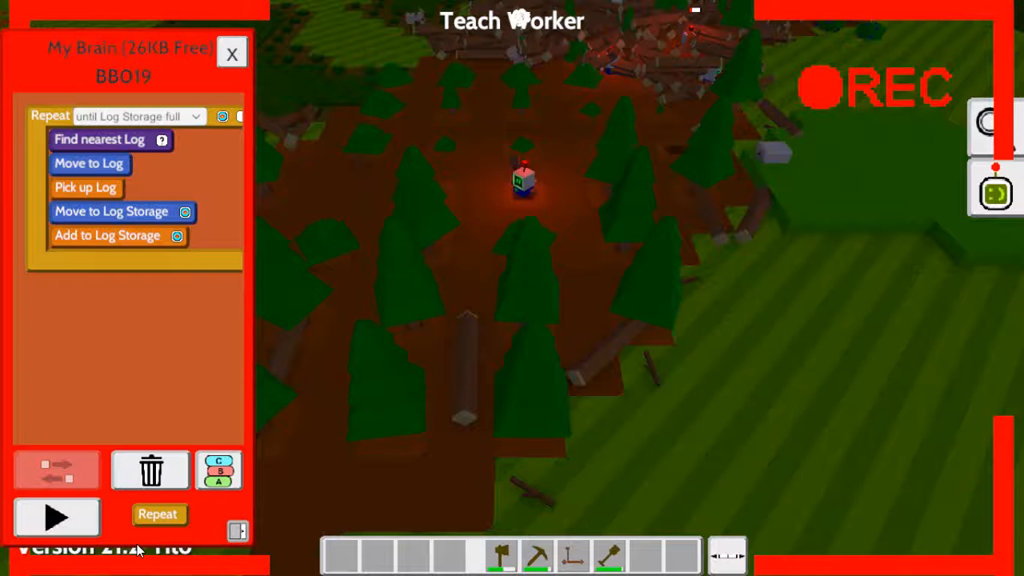
pyautogui.click(56, 516)
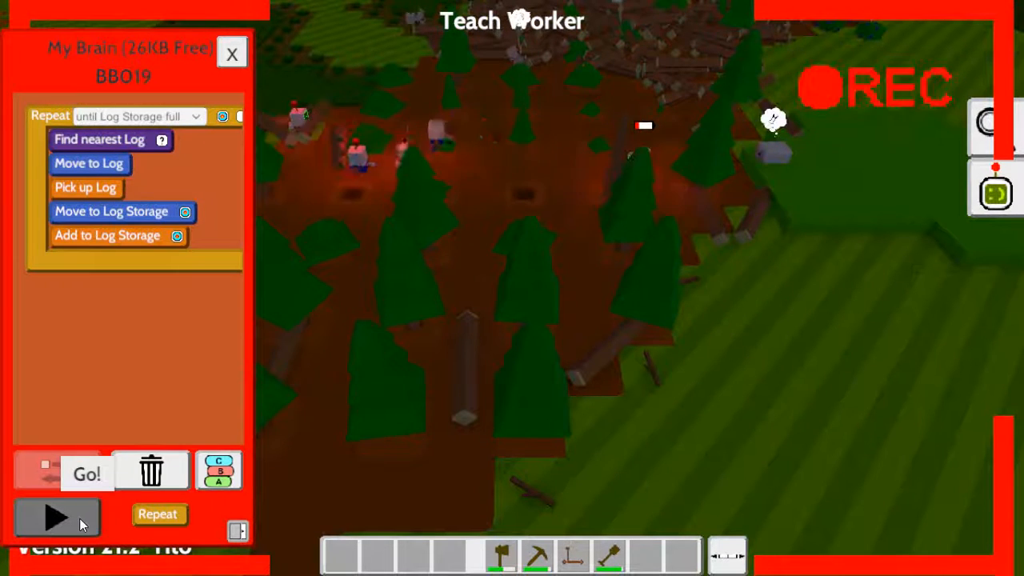
# - Start BBO19's log routine with Go! and choose the bot select tool for another worker
pyautogui.click(85, 473)
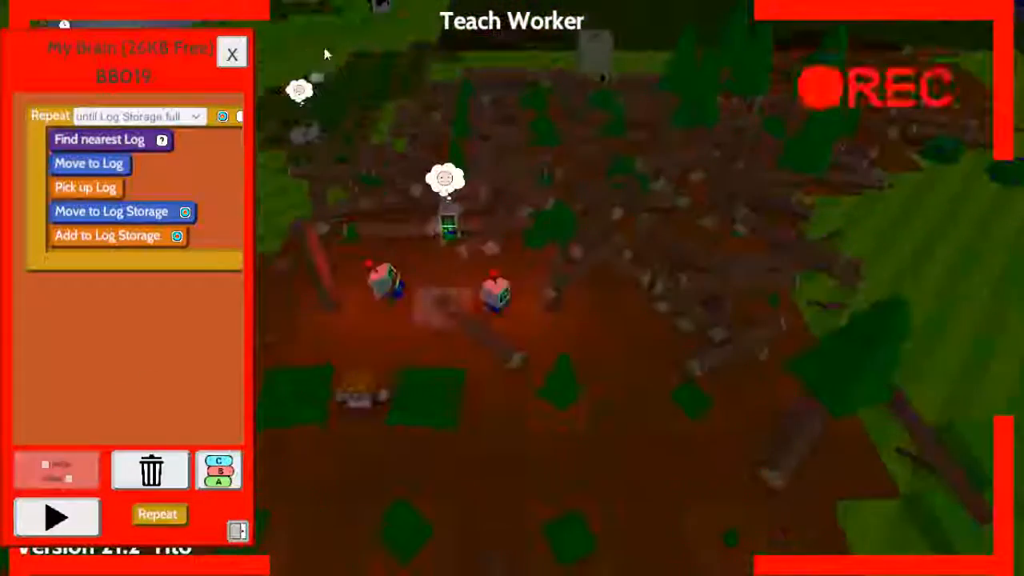
pyautogui.click(55, 516)
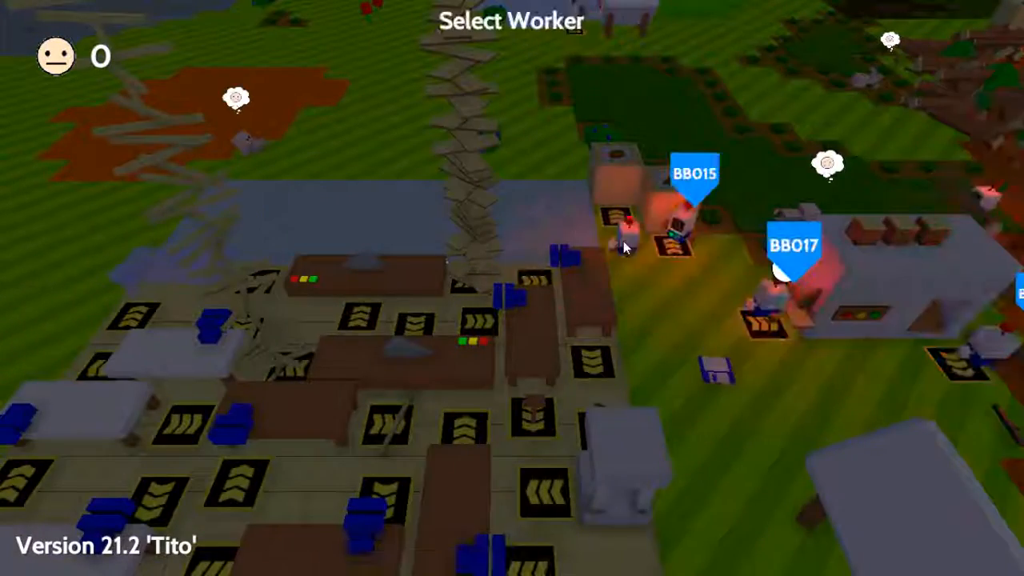
# - Delete BBO13's trailing Wait block and save its plank routine to the Crude Data Storage disk
pyautogui.click(632, 232)
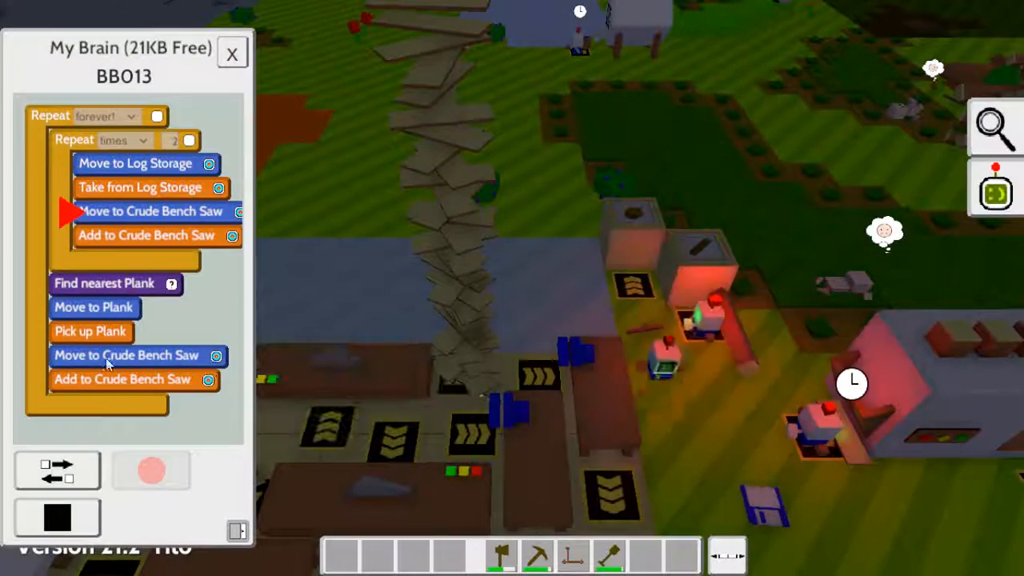
pyautogui.click(151, 470)
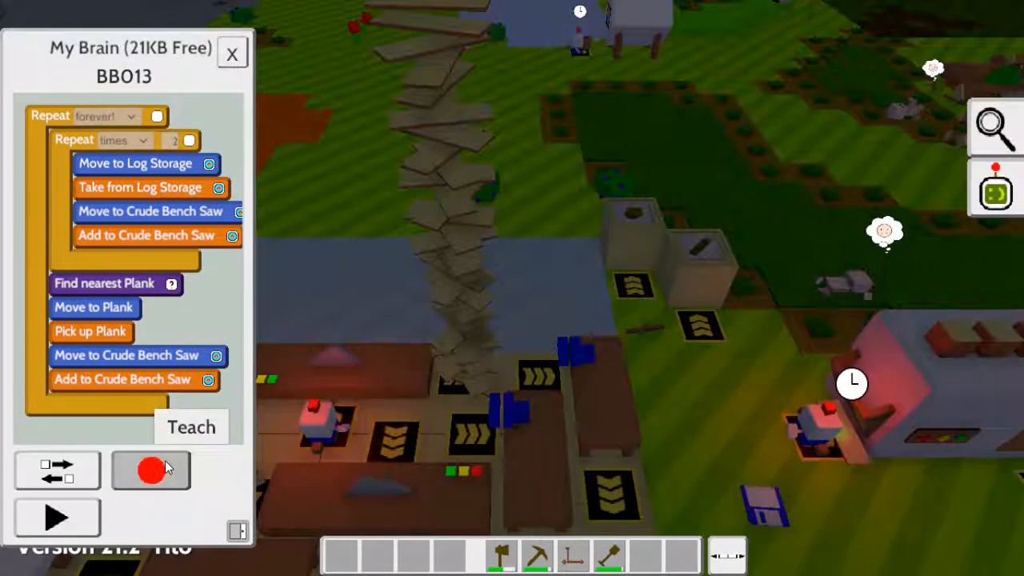
pyautogui.click(150, 469)
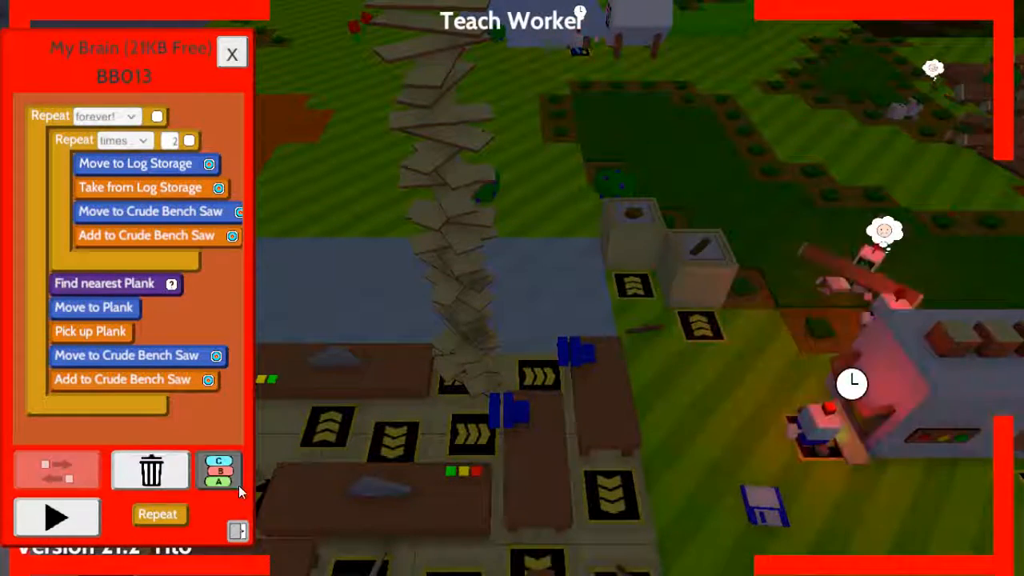
pyautogui.click(218, 469)
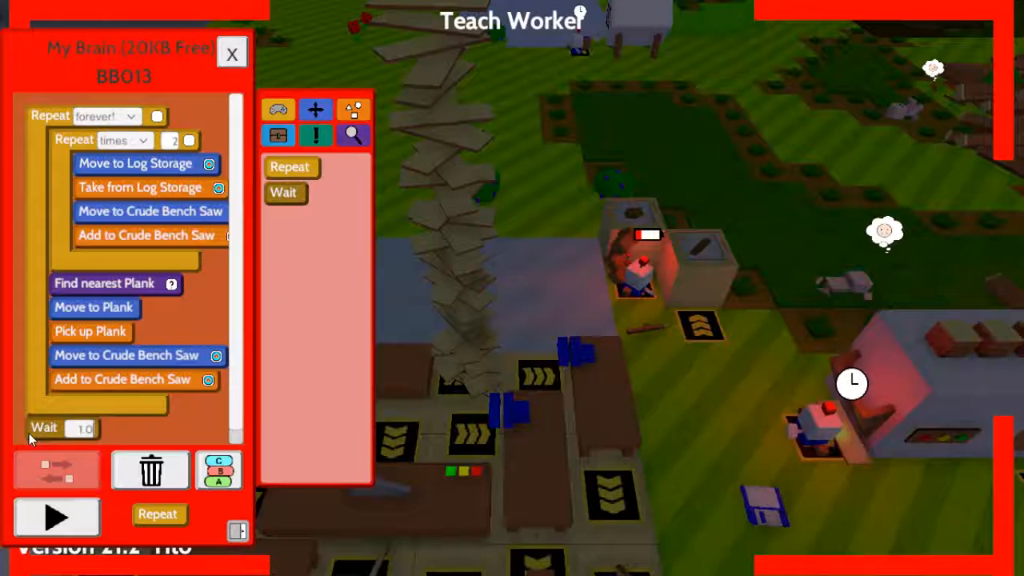
pyautogui.moveTo(44, 427); pyautogui.dragTo(88, 403)
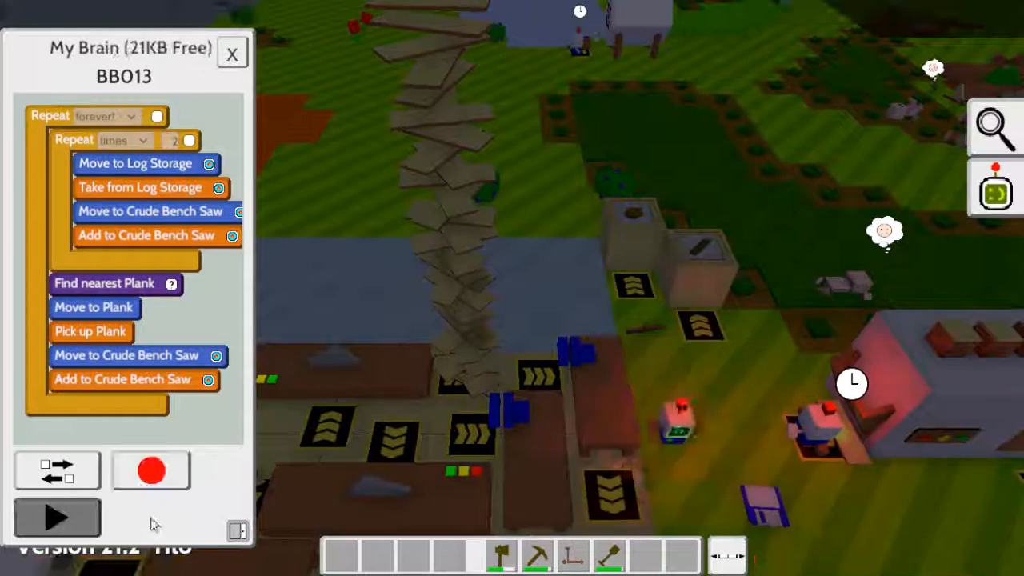
pyautogui.moveTo(766, 502)
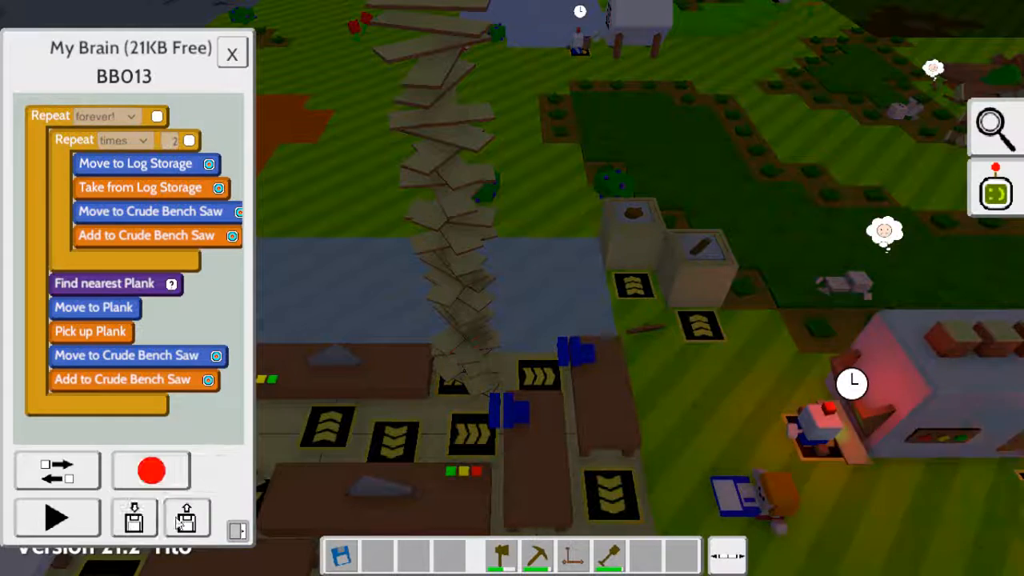
pyautogui.click(135, 516)
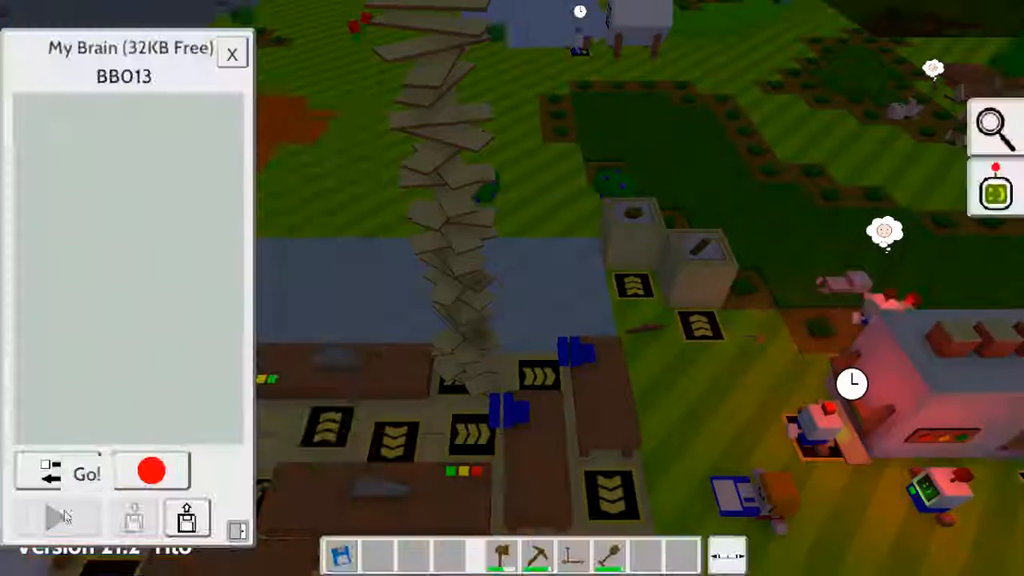
pyautogui.click(232, 53)
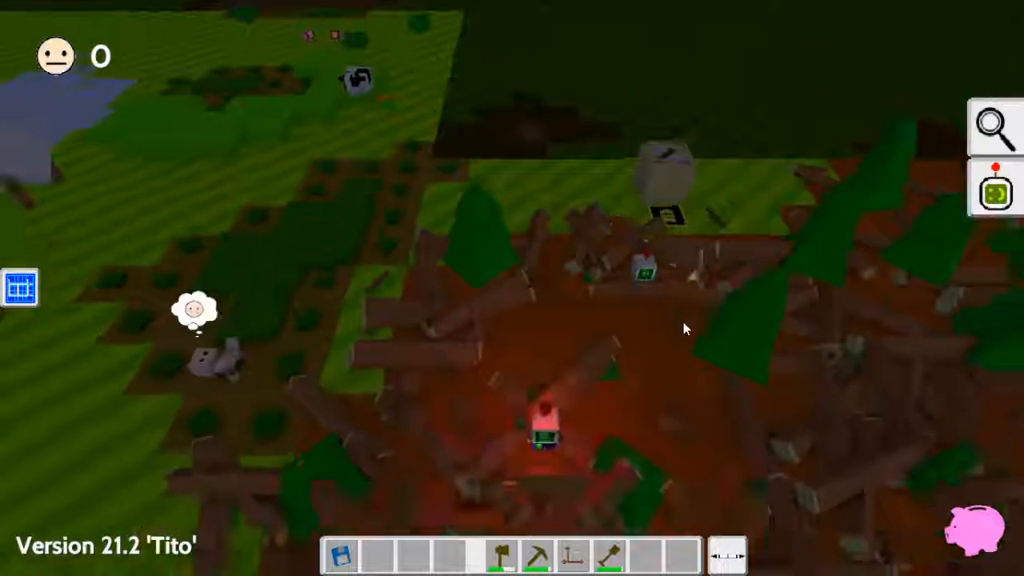
# - Restore BBO19's plank routine from disk, loop log gathering until Log Storage full, and run it
pyautogui.click(20, 288)
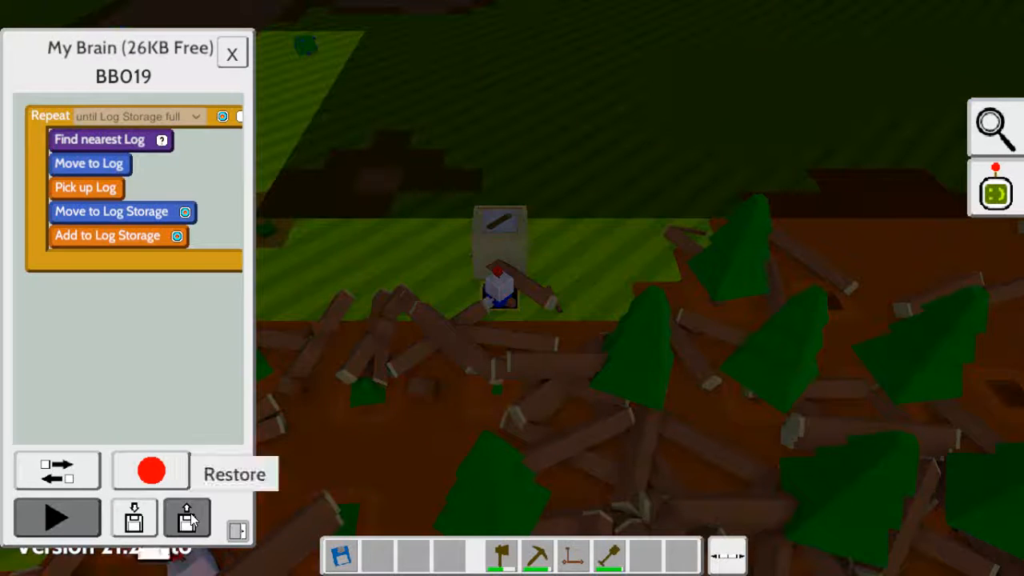
pyautogui.click(187, 517)
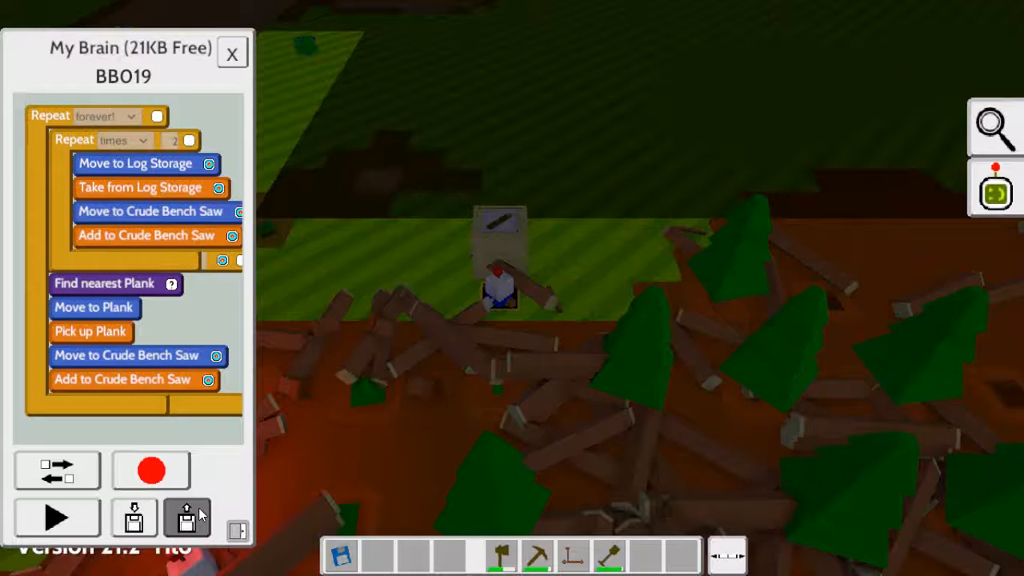
pyautogui.moveTo(164, 463)
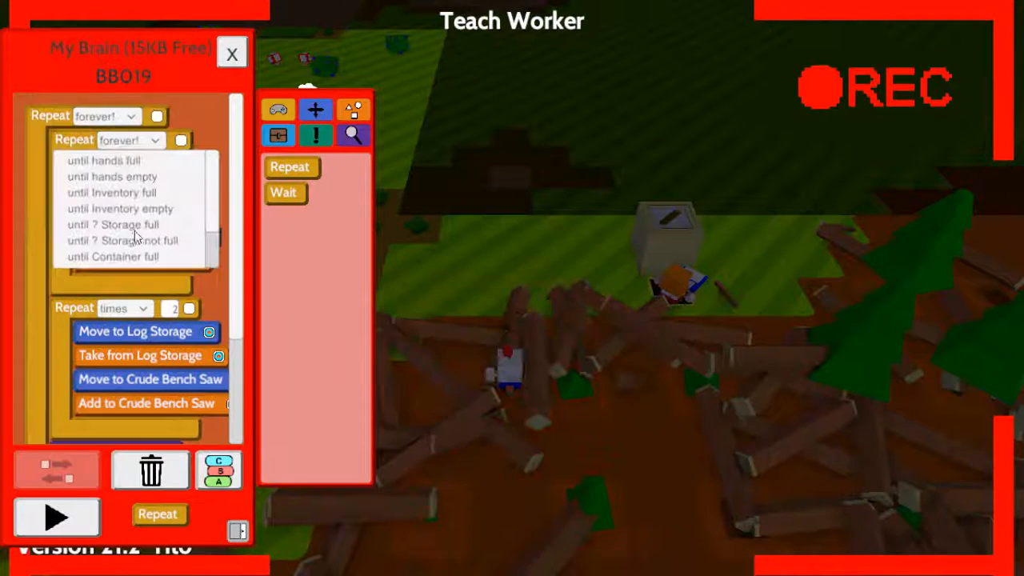
pyautogui.click(127, 224)
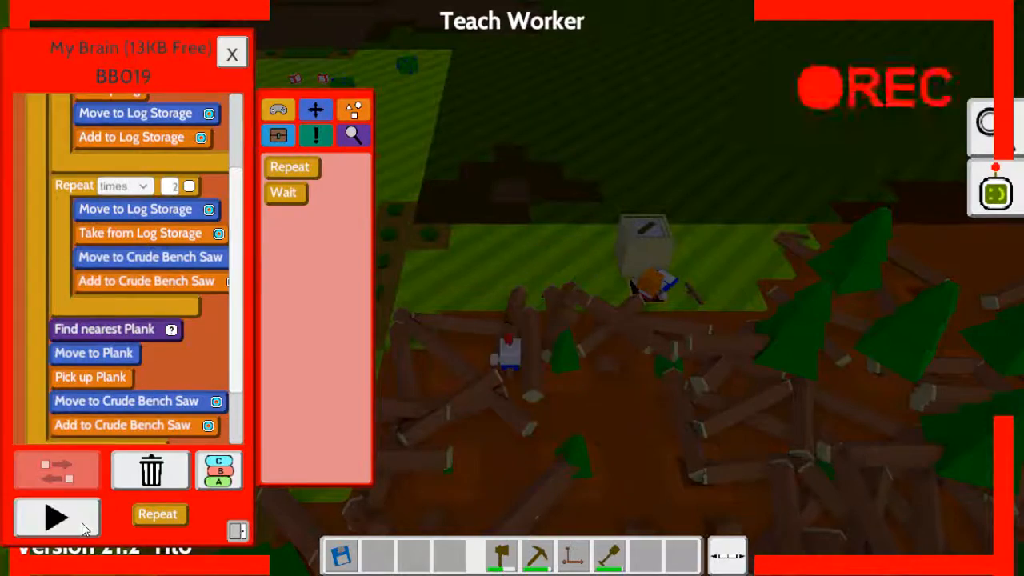
pyautogui.click(56, 516)
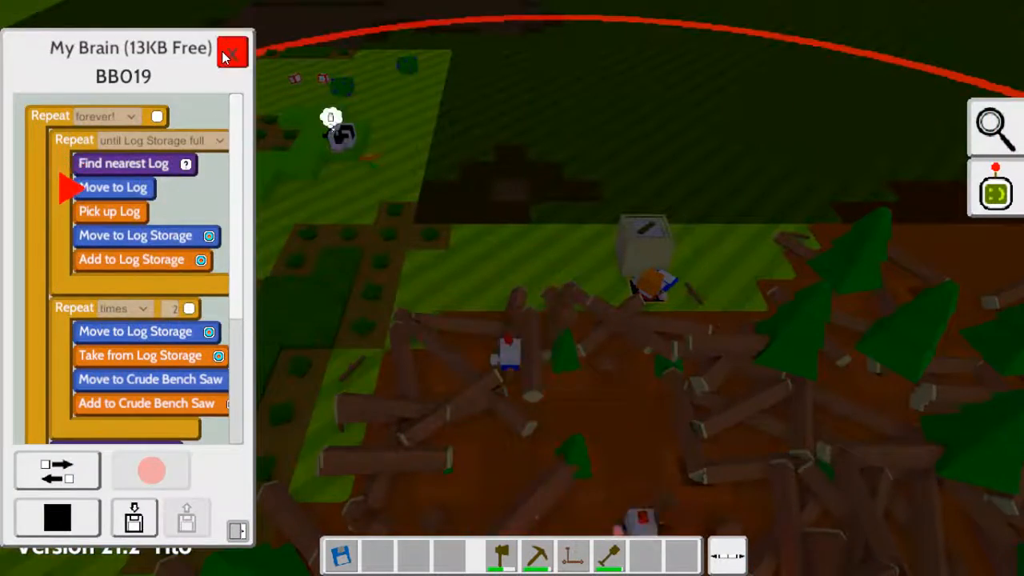
pyautogui.click(232, 49)
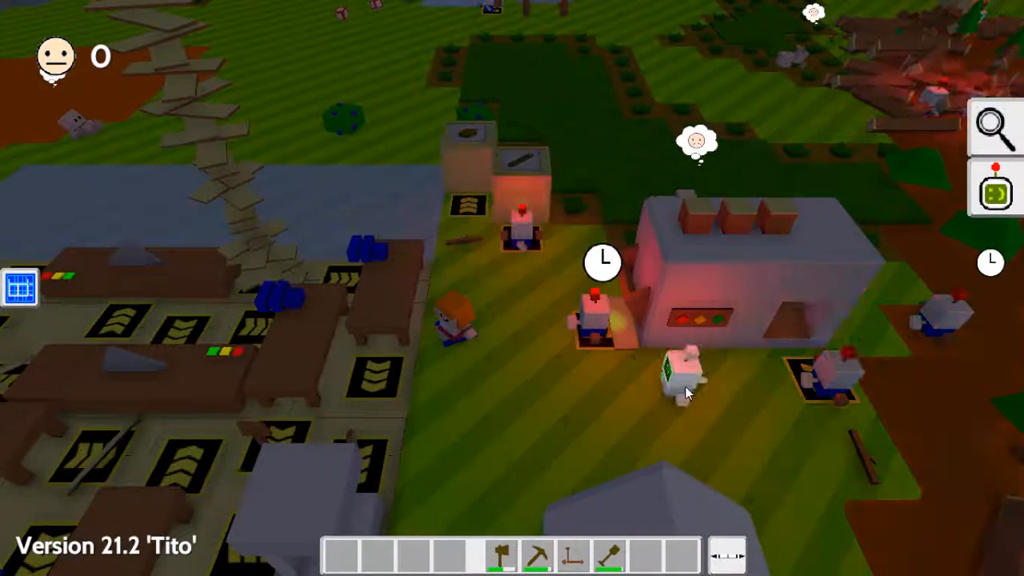
pyautogui.moveTo(679, 376)
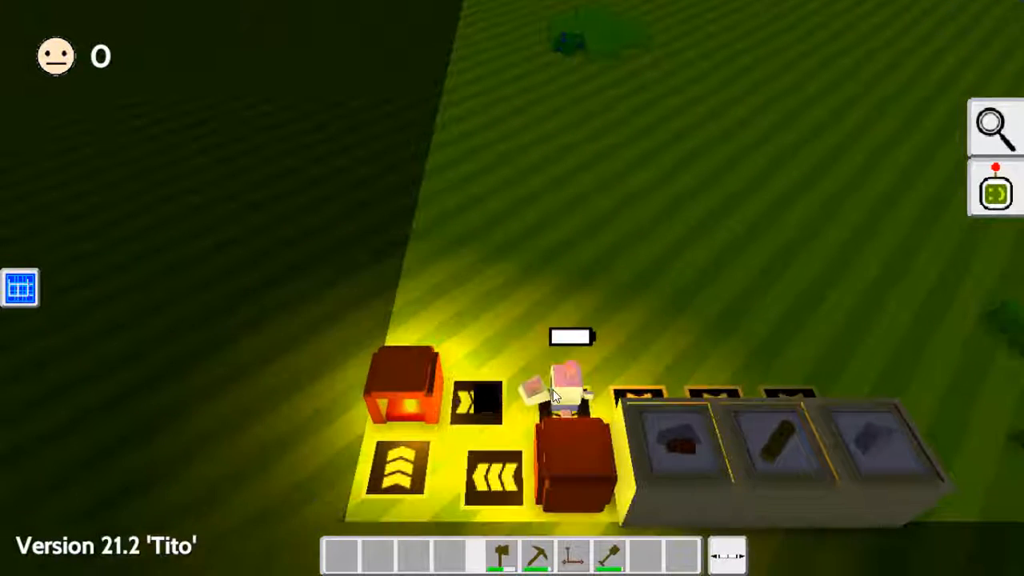
pyautogui.moveTo(558, 398)
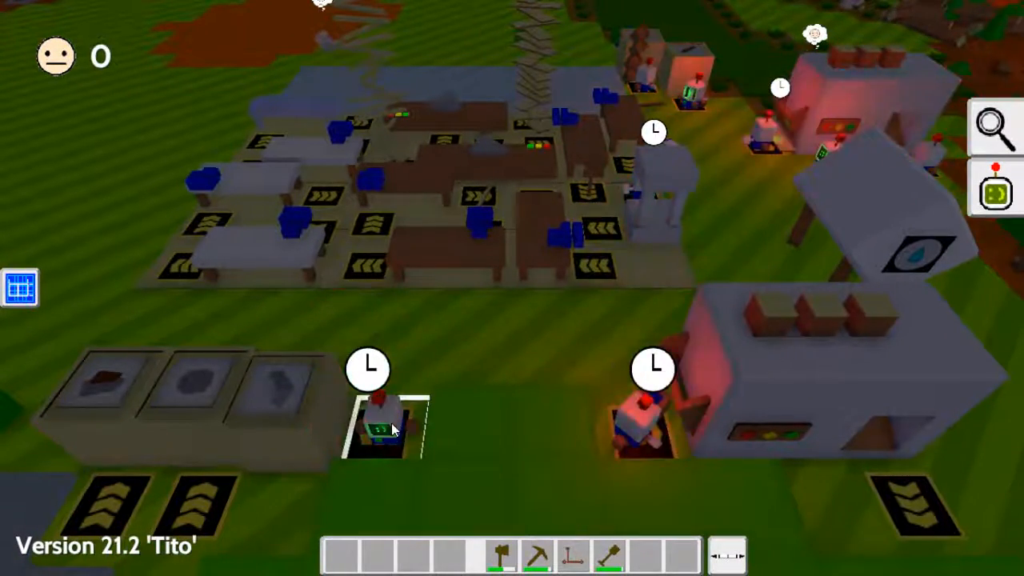
# - Append a Wait 120 block to the end of BBO23's routine and set it running
pyautogui.click(380, 424)
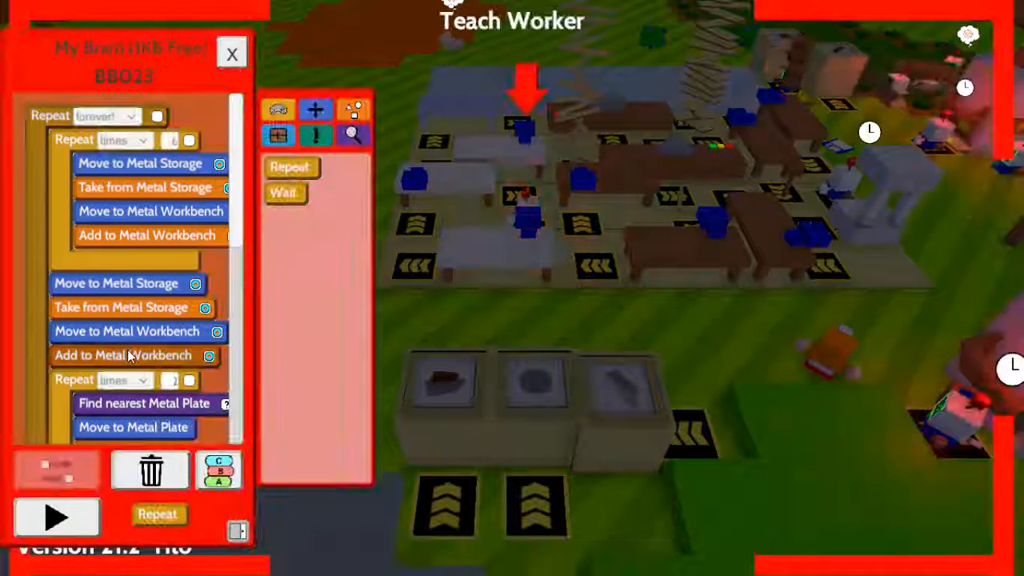
pyautogui.scroll(-3)
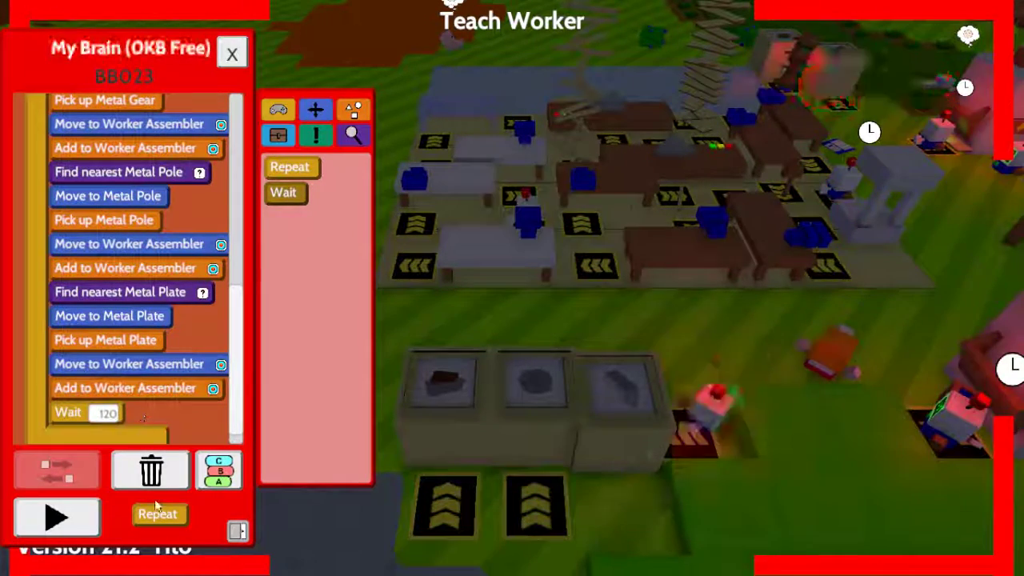
pyautogui.click(56, 516)
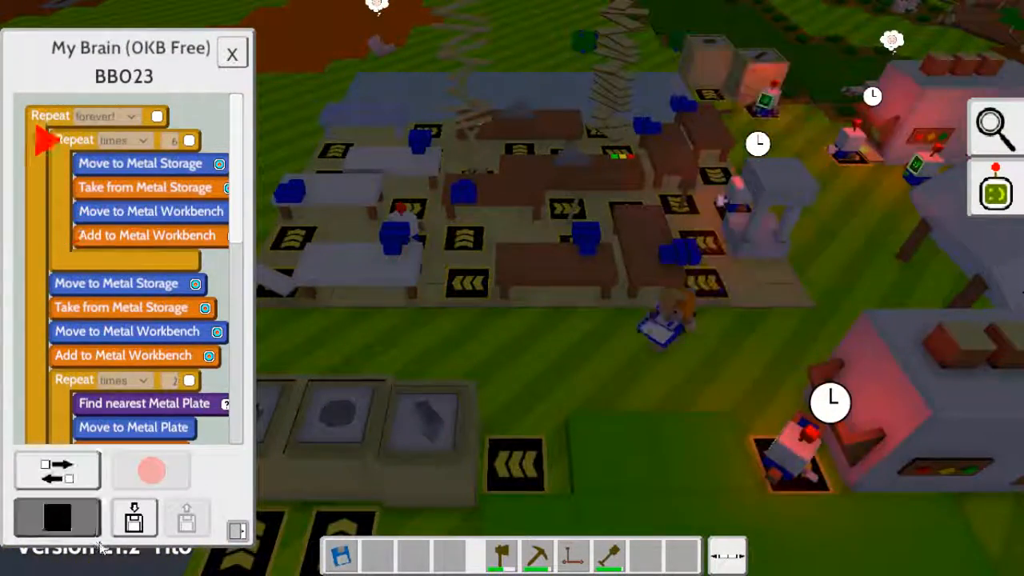
pyautogui.click(133, 518)
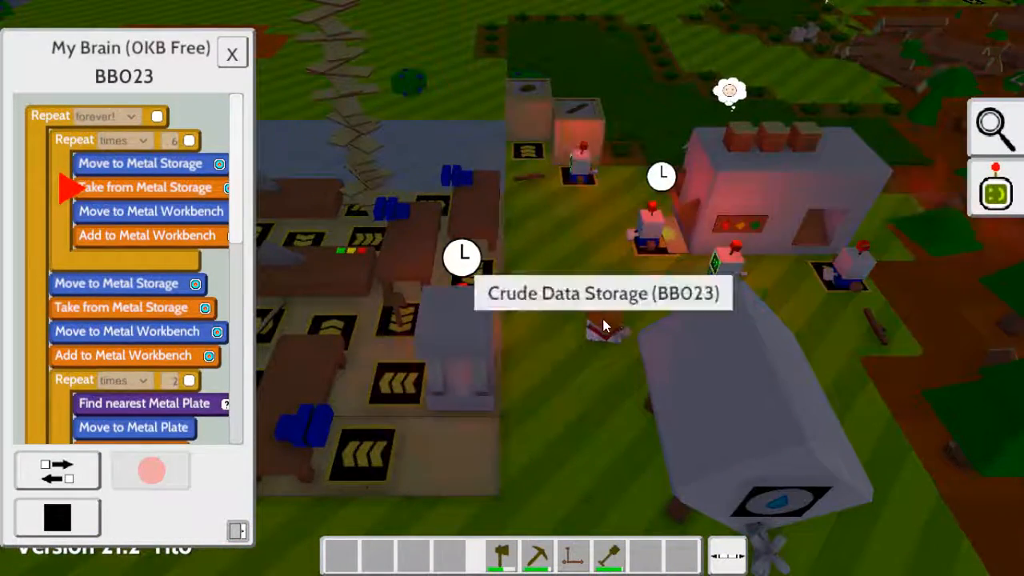
pyautogui.click(232, 52)
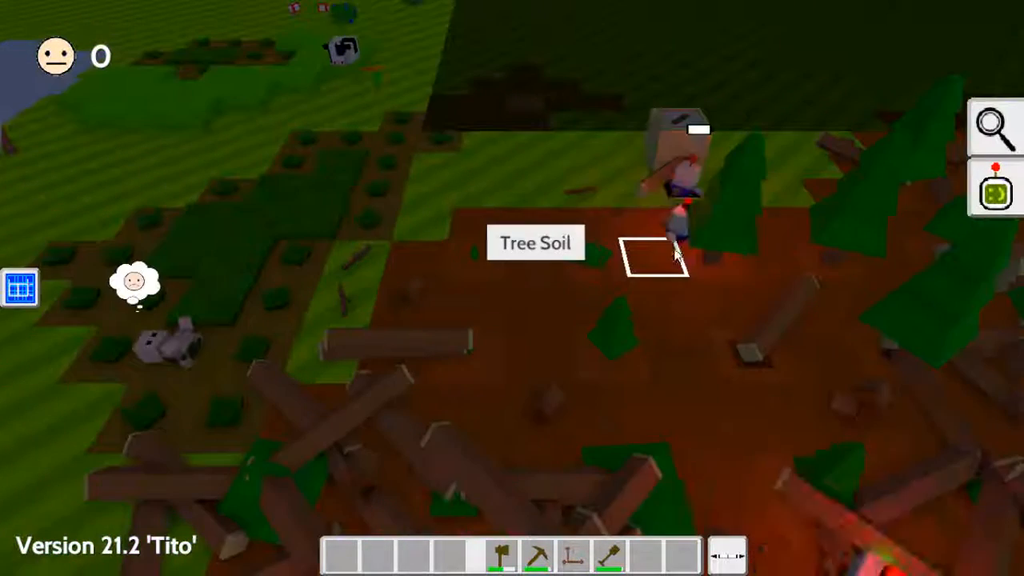
pyautogui.moveTo(672, 228)
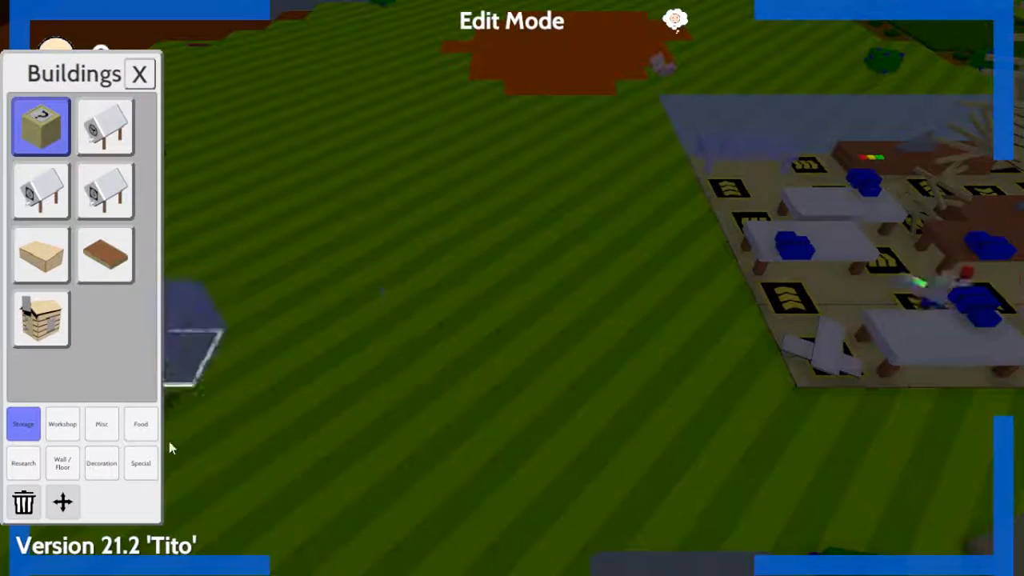
# - Choose the Worker Assembler from the Special buildings to place its blueprint
pyautogui.click(140, 463)
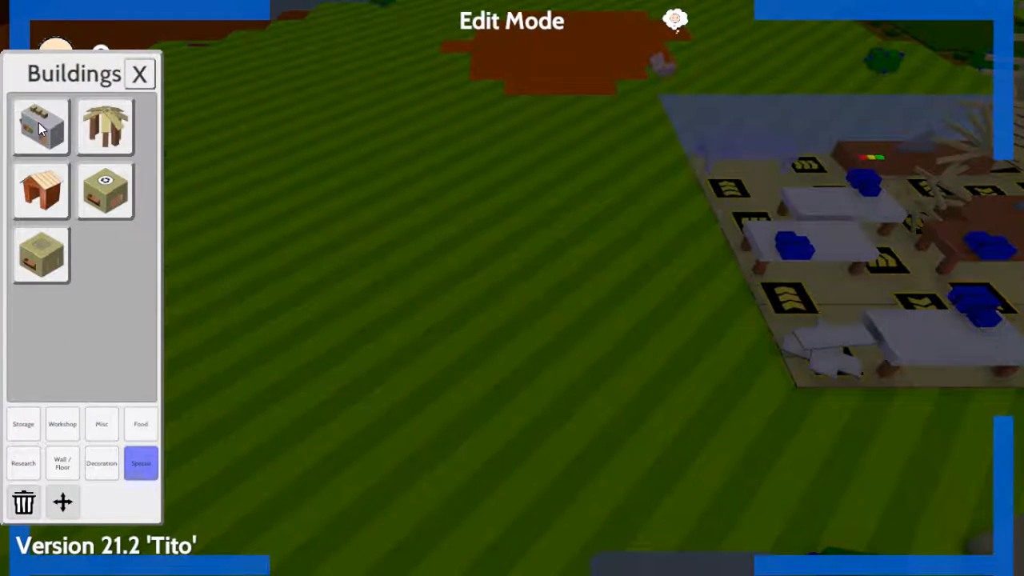
pyautogui.click(41, 126)
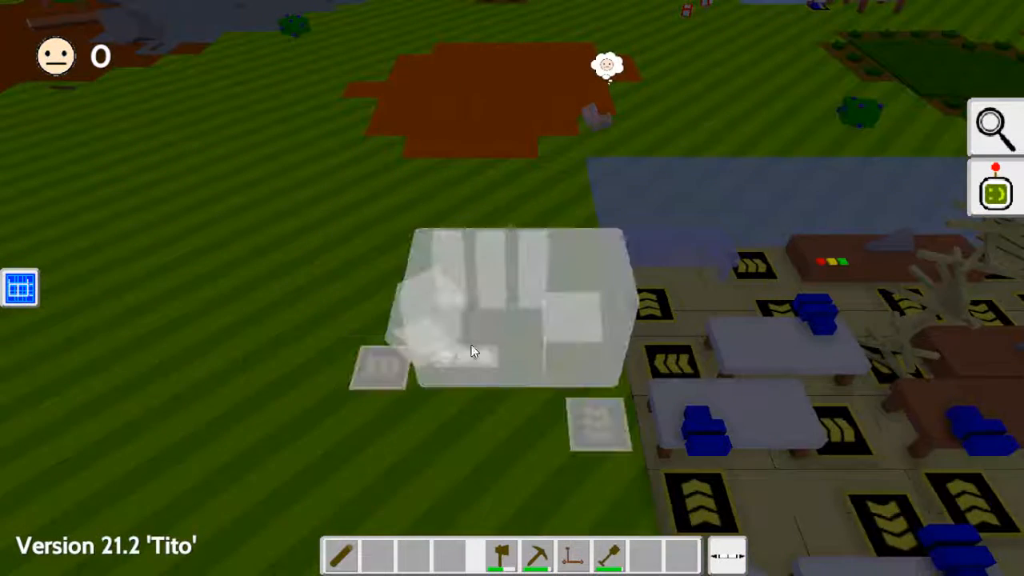
pyautogui.moveTo(511, 374)
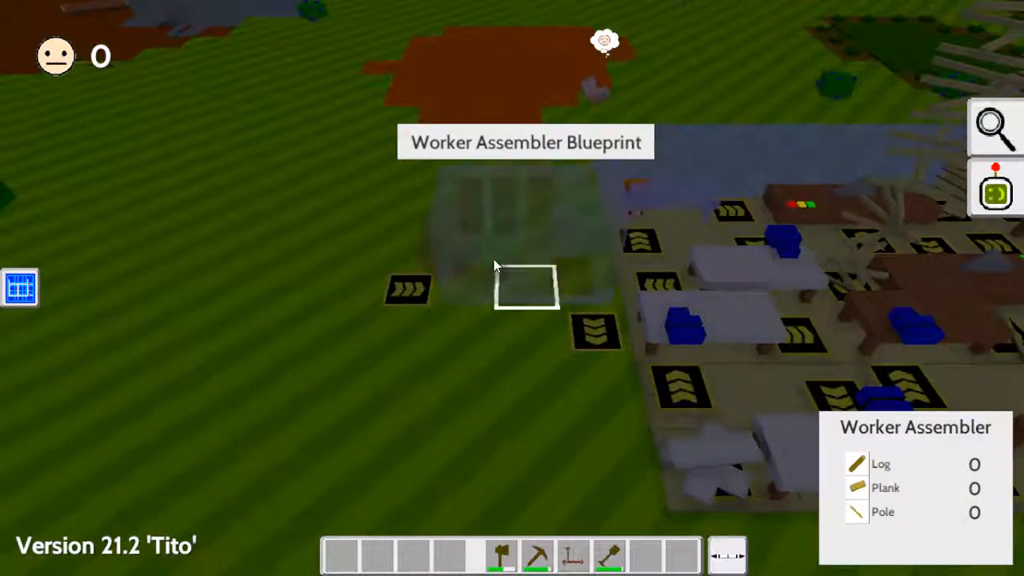
# - Open the Worker Assembler's item panel and select the item to build
pyautogui.click(525, 285)
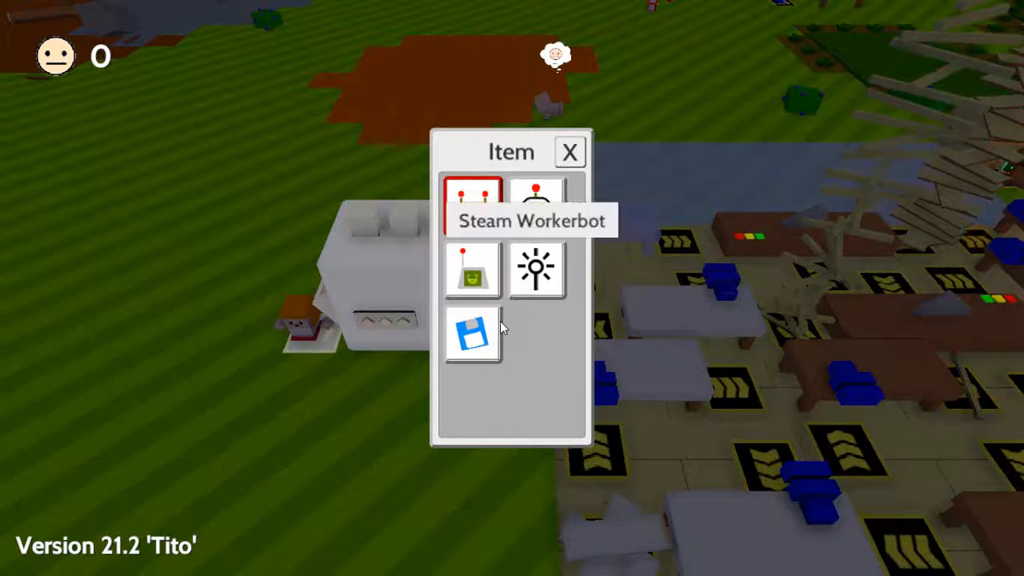
pyautogui.click(569, 152)
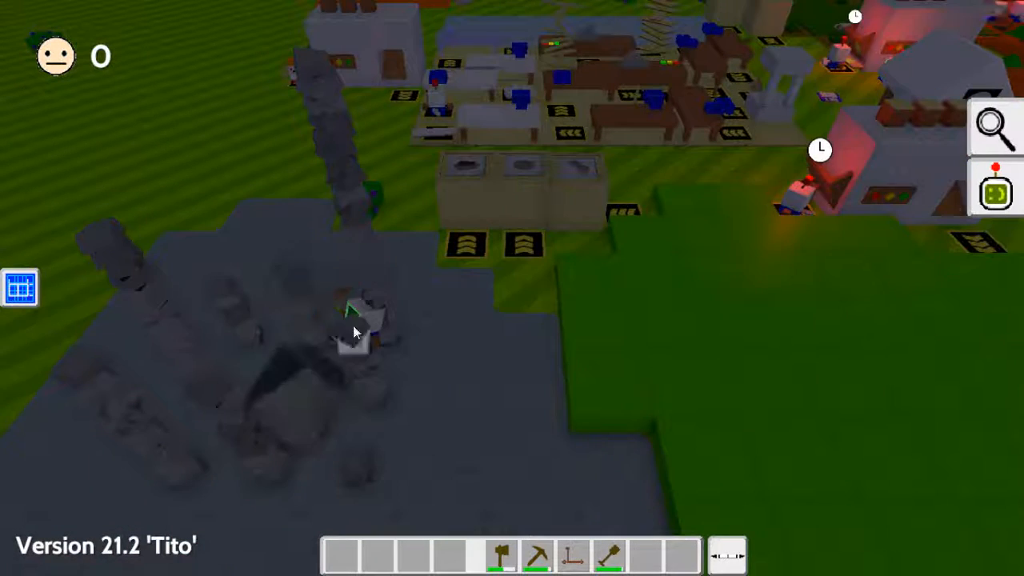
pyautogui.moveTo(358, 312)
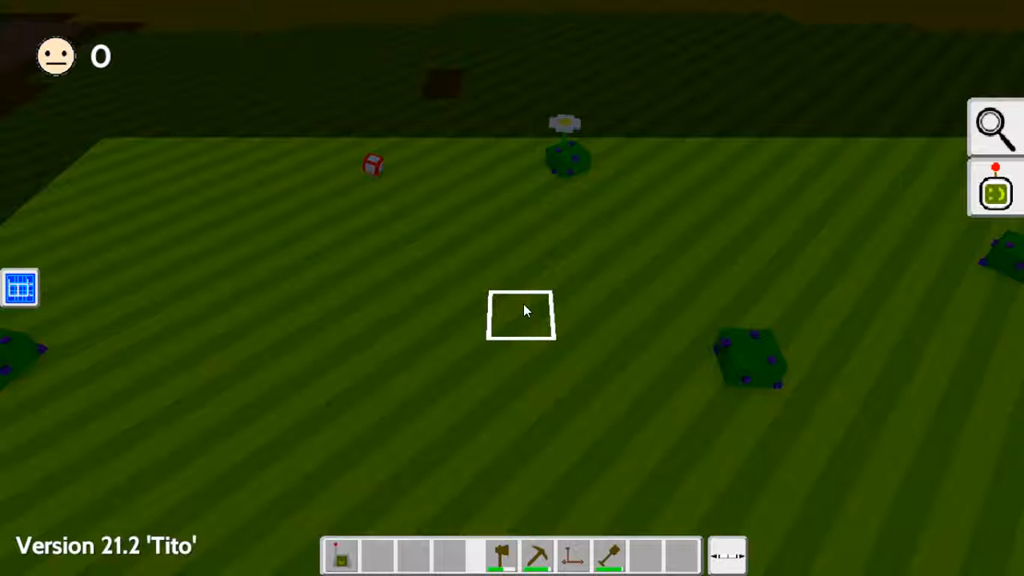
pyautogui.moveTo(520, 312)
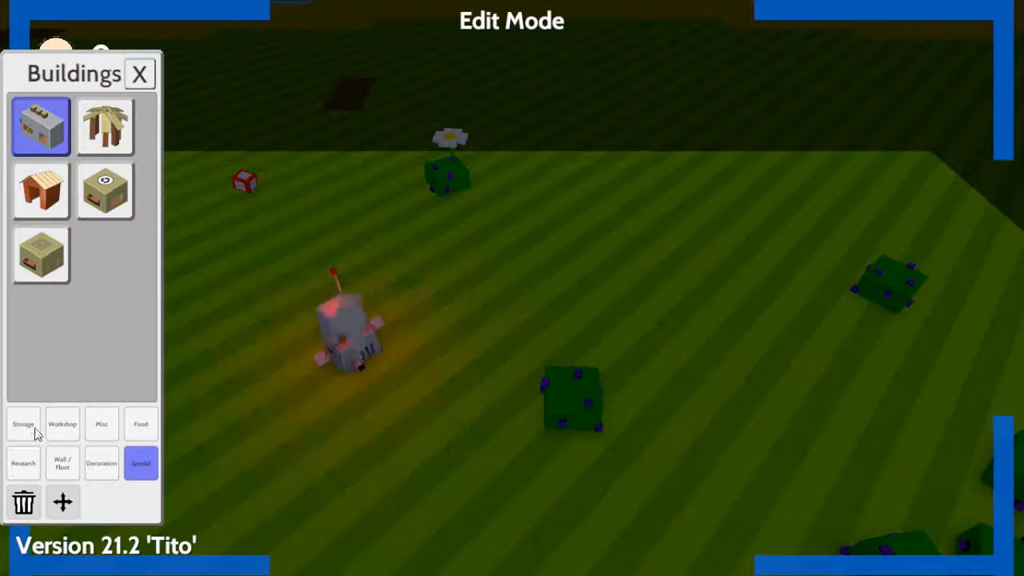
# - Place a storage box blueprint on the grass from the storage buildings
pyautogui.click(23, 423)
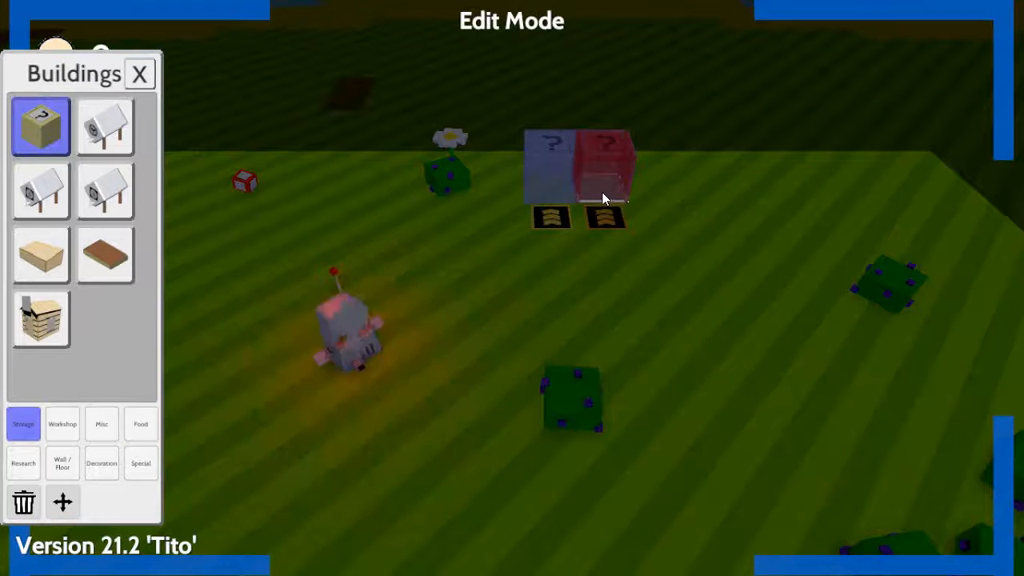
pyautogui.click(139, 73)
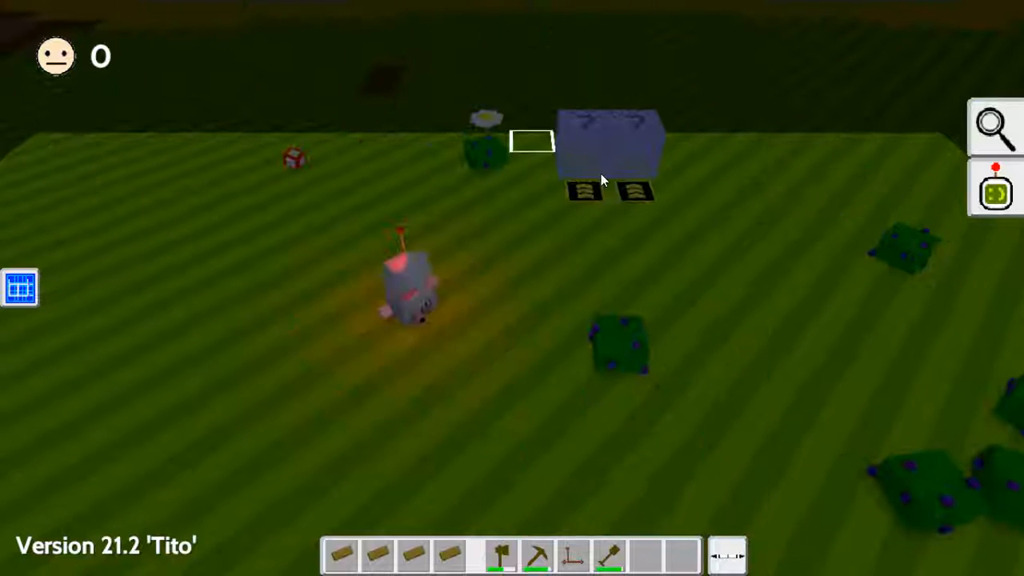
pyautogui.moveTo(486, 152)
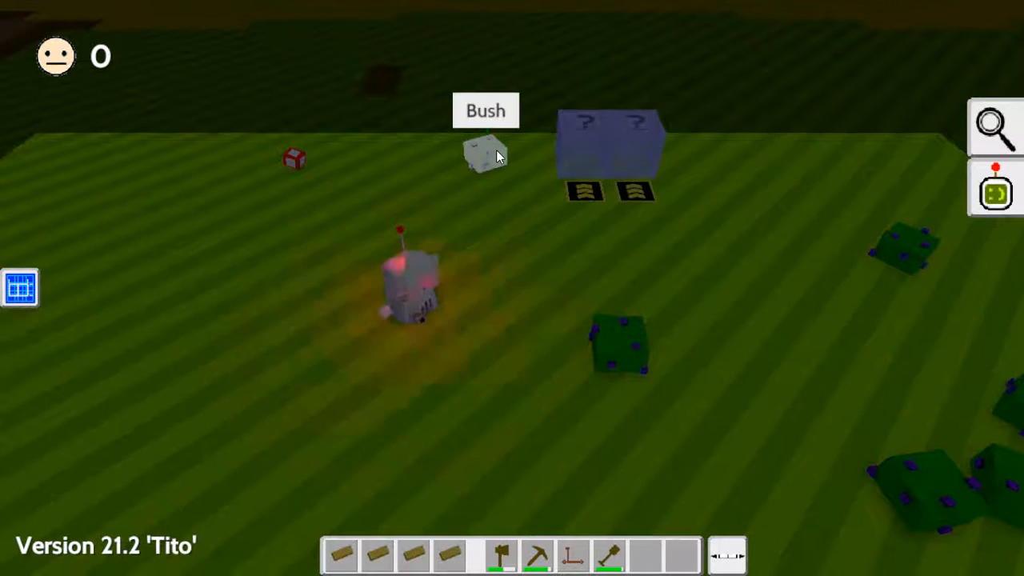
pyautogui.moveTo(608, 152)
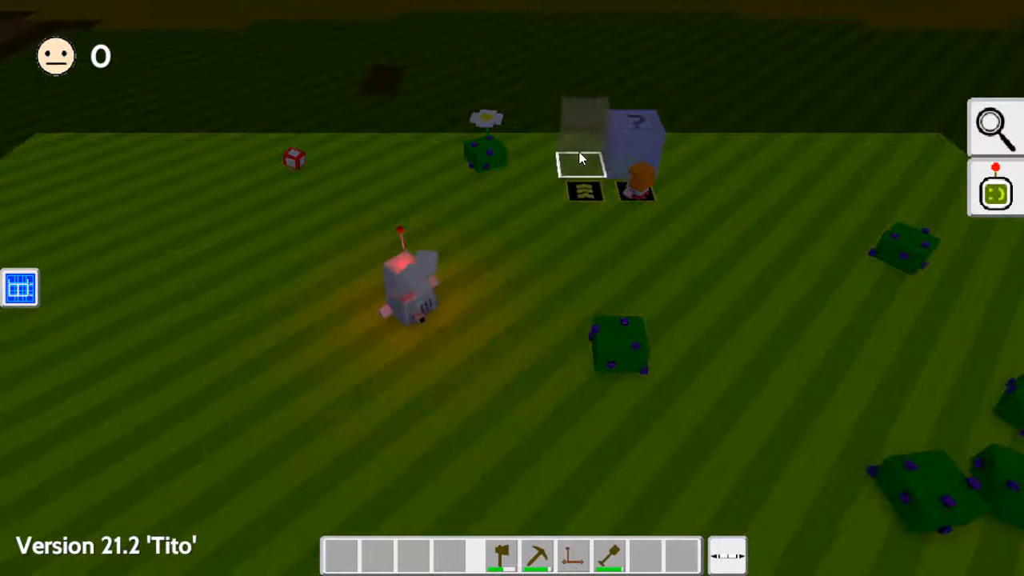
pyautogui.moveTo(580, 157)
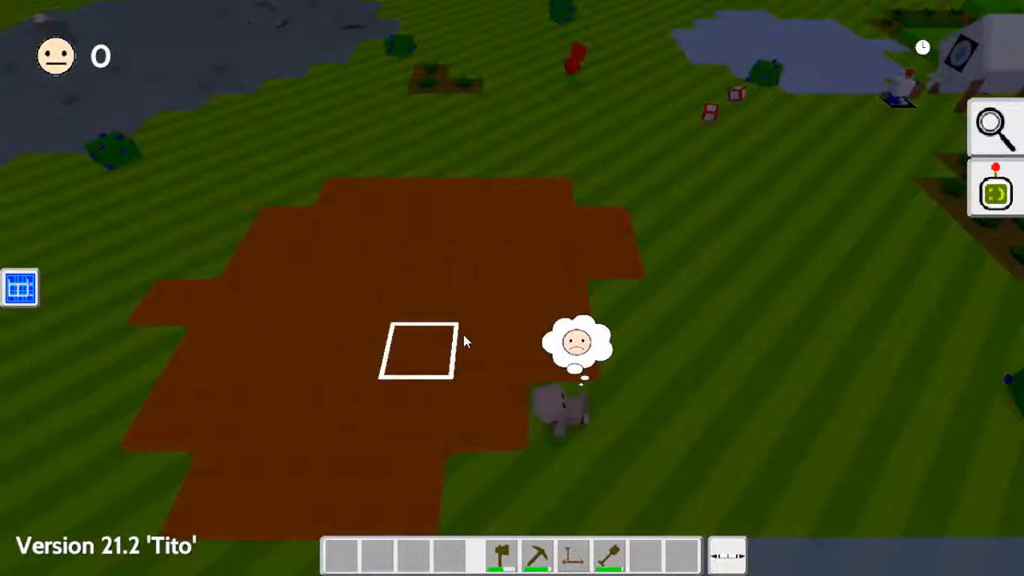
pyautogui.moveTo(568, 391)
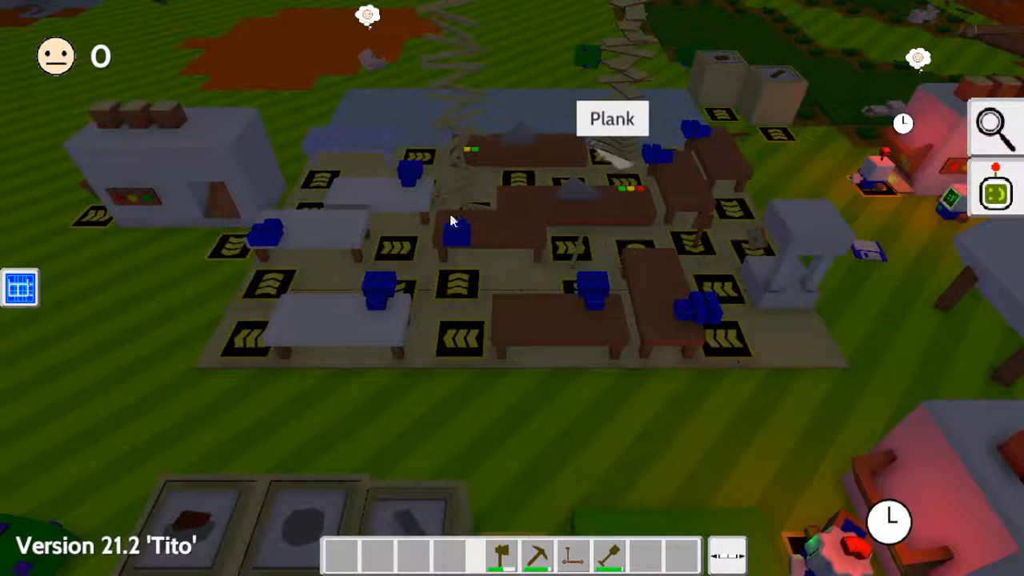
pyautogui.moveTo(472, 240)
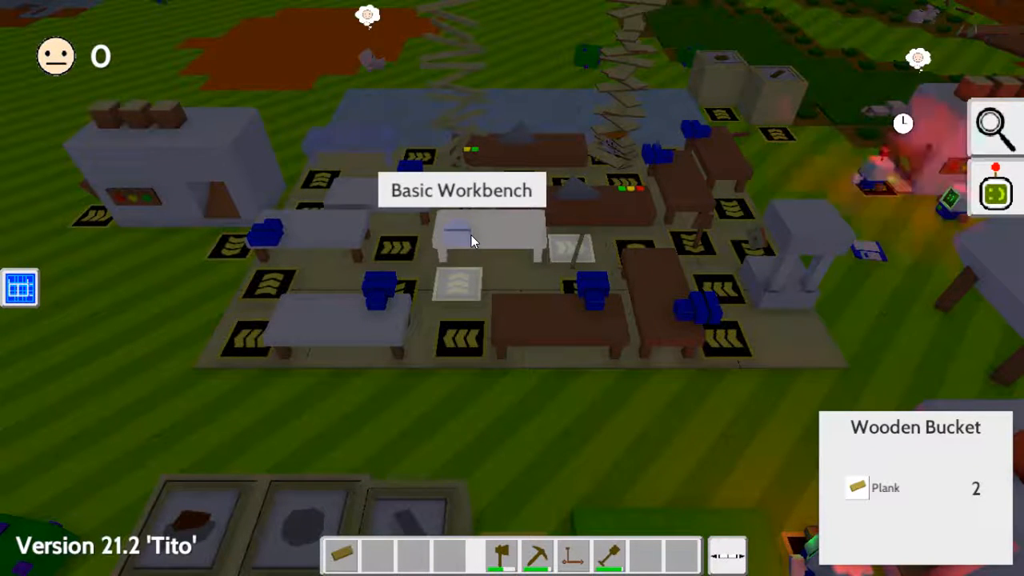
# - Set the Basic Workbench recipe to a Wooden Bucket made from two planks
pyautogui.click(471, 236)
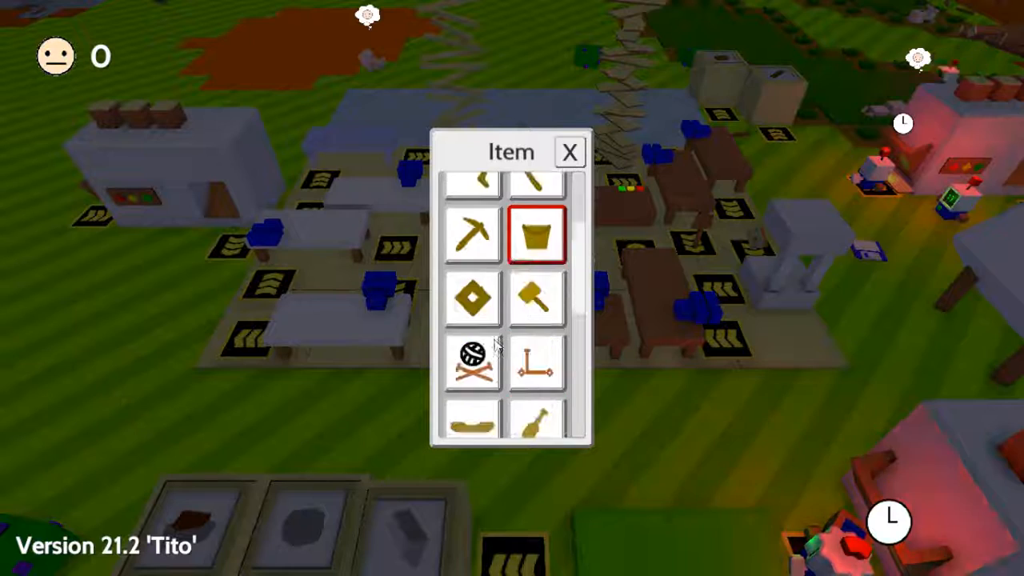
pyautogui.click(569, 152)
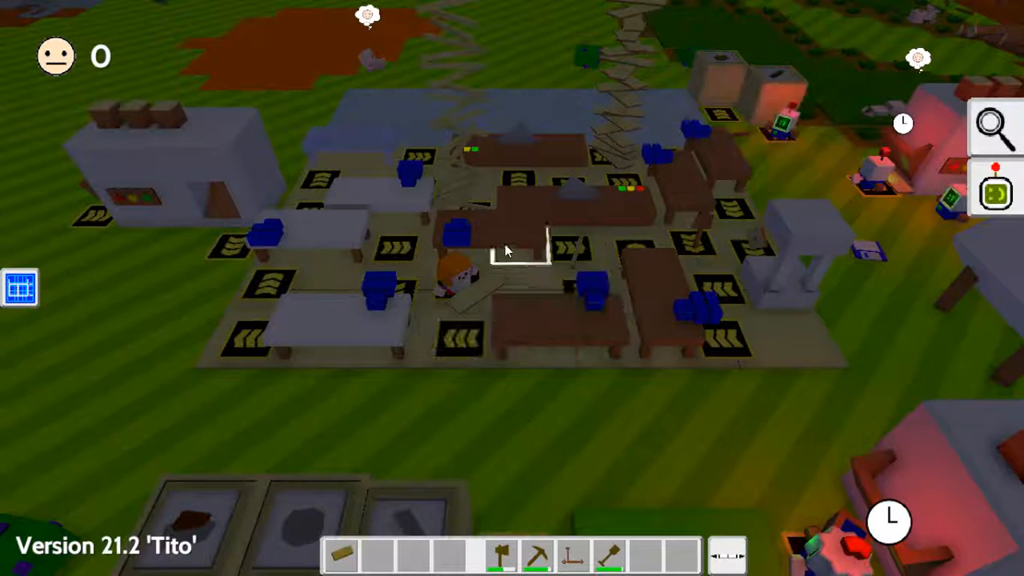
pyautogui.moveTo(571, 245)
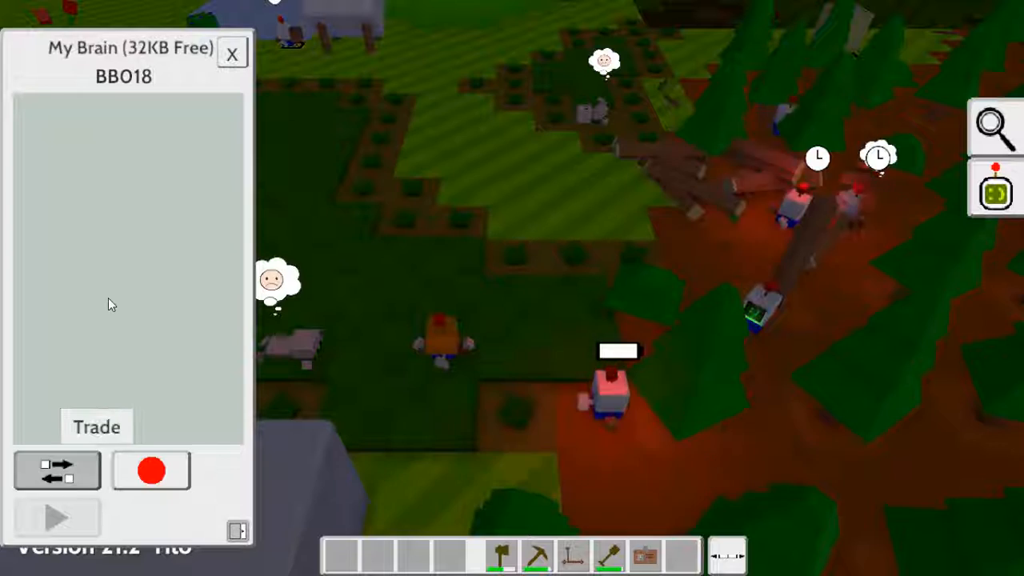
# - Rename BBO18 to ChargBot2, start its forever recharge loop, and close the brain panel
pyautogui.click(96, 427)
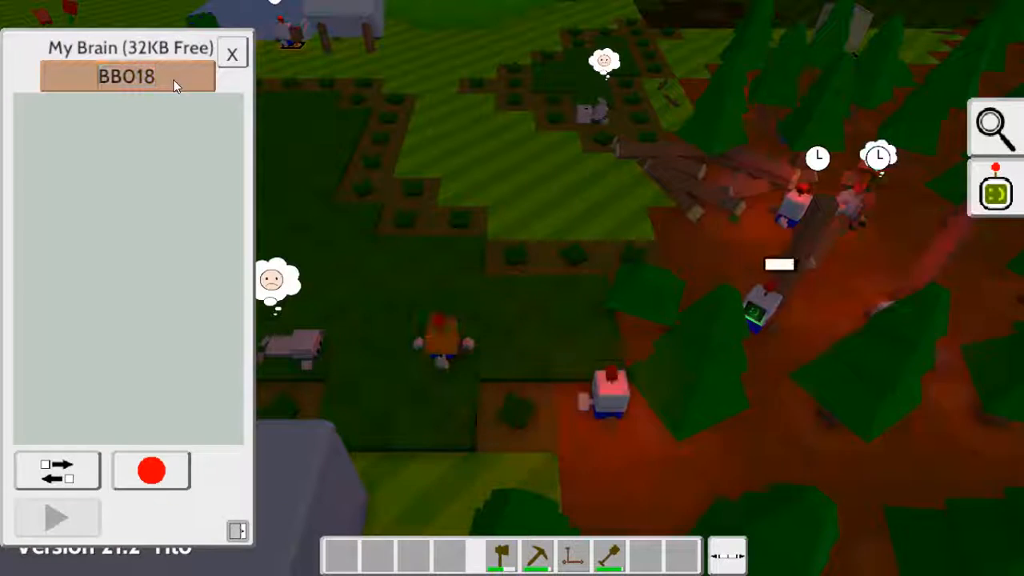
pyautogui.write('Charg')
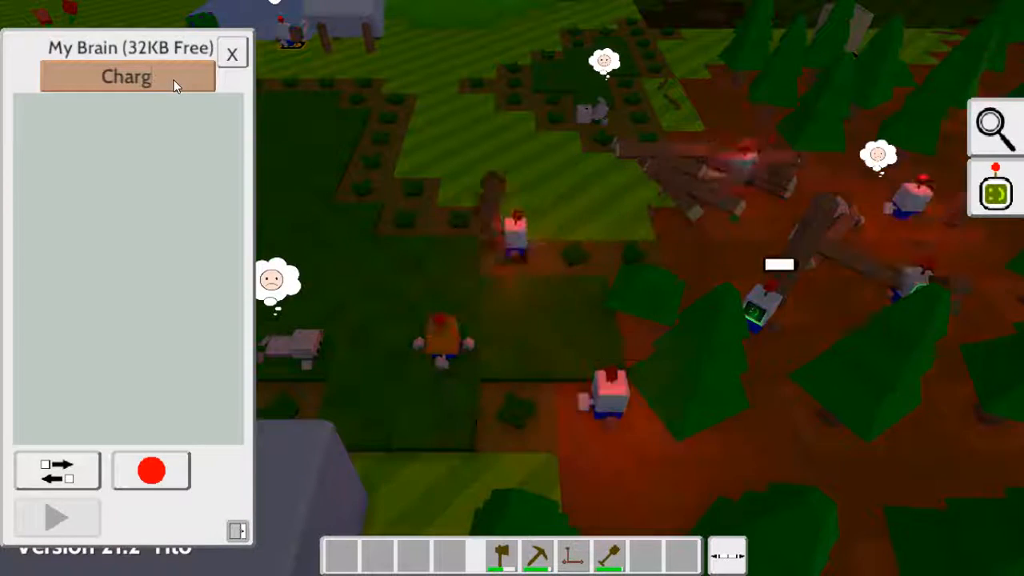
pyautogui.write('Bot2')
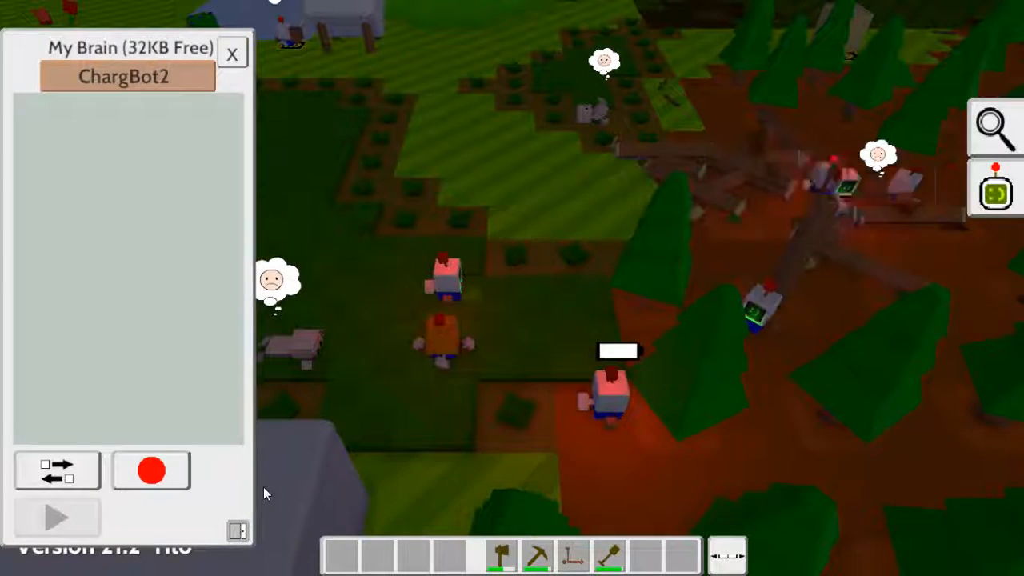
pyautogui.click(151, 469)
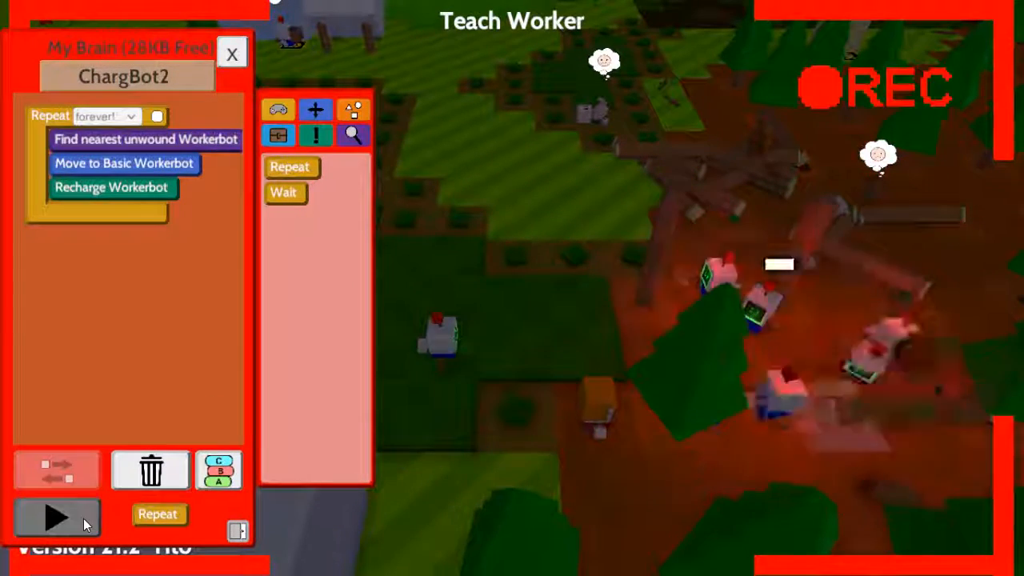
pyautogui.click(232, 52)
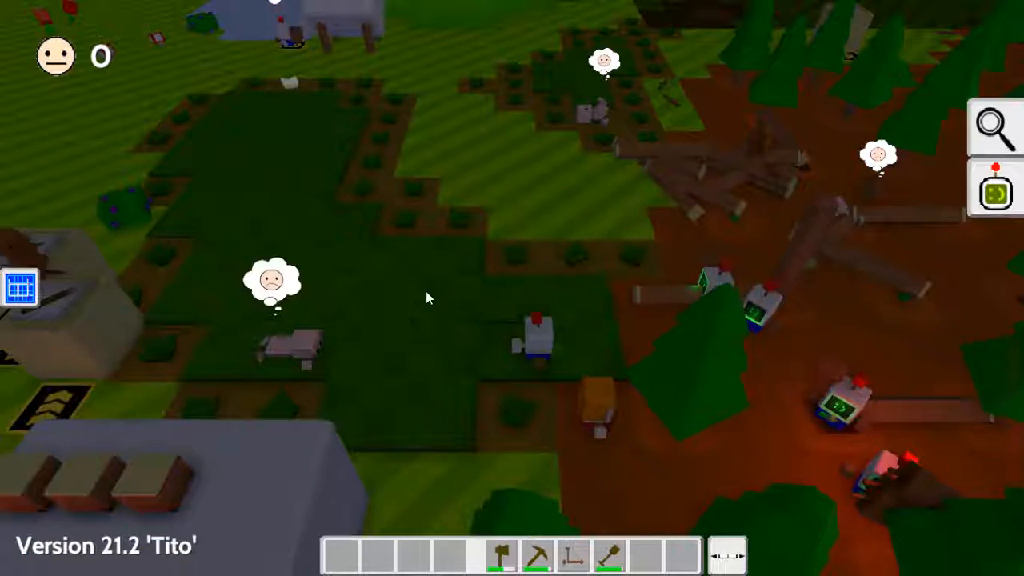
pyautogui.moveTo(436, 299)
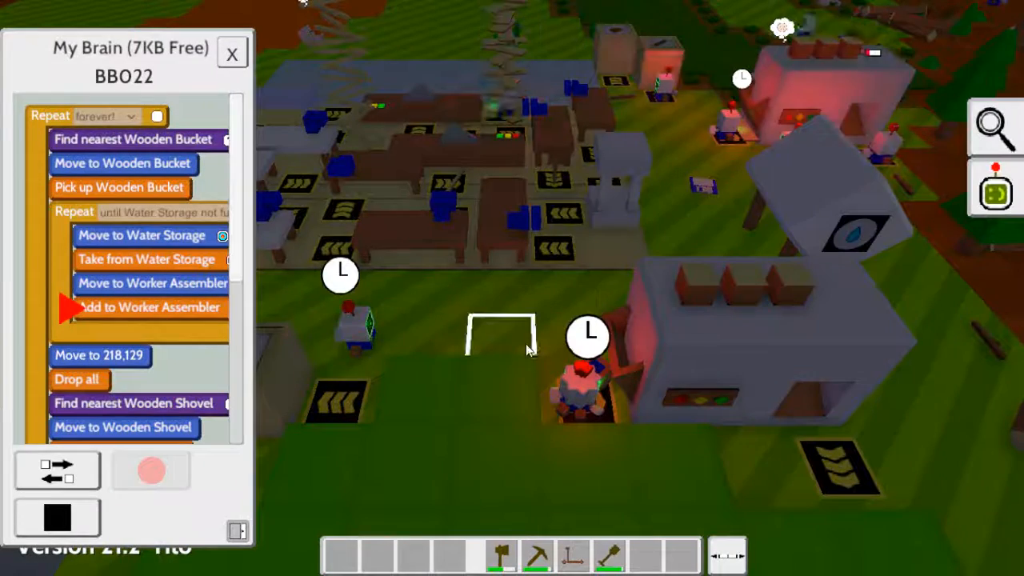
# - Open BBO23's brain and stop its assembler-feeding program at the Wait 120 step
pyautogui.click(232, 52)
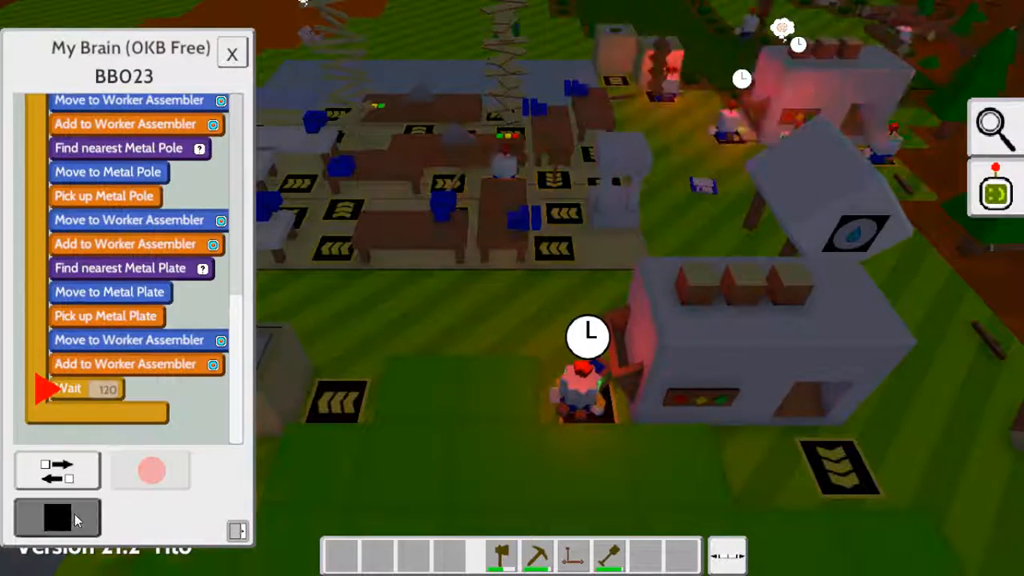
pyautogui.click(150, 469)
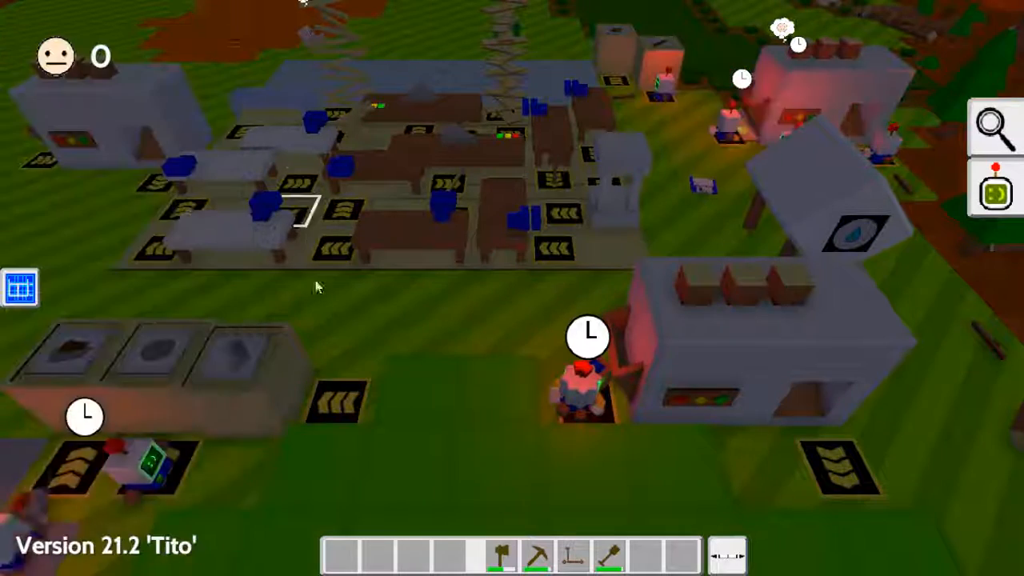
pyautogui.moveTo(580, 408)
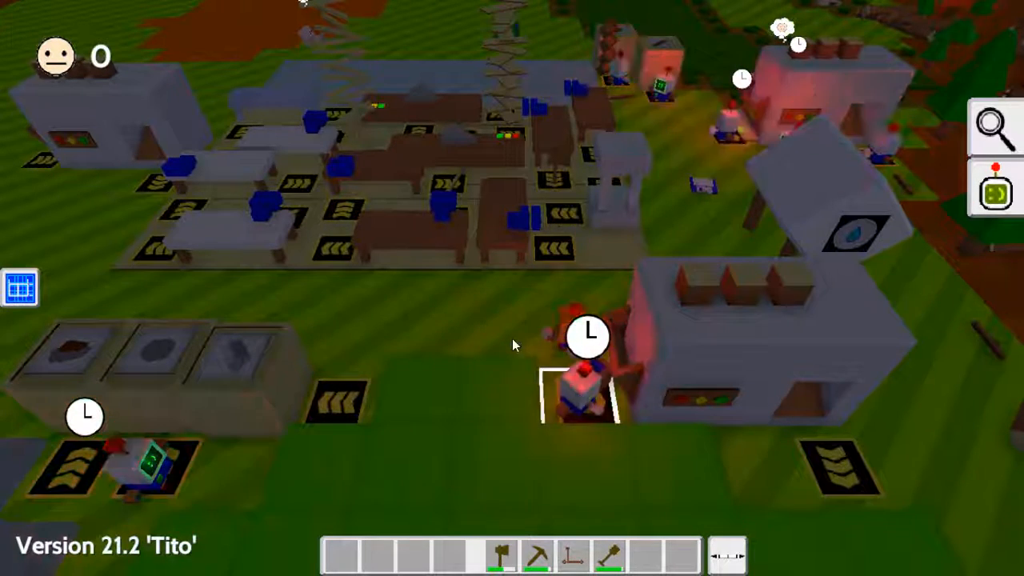
pyautogui.moveTo(568, 365)
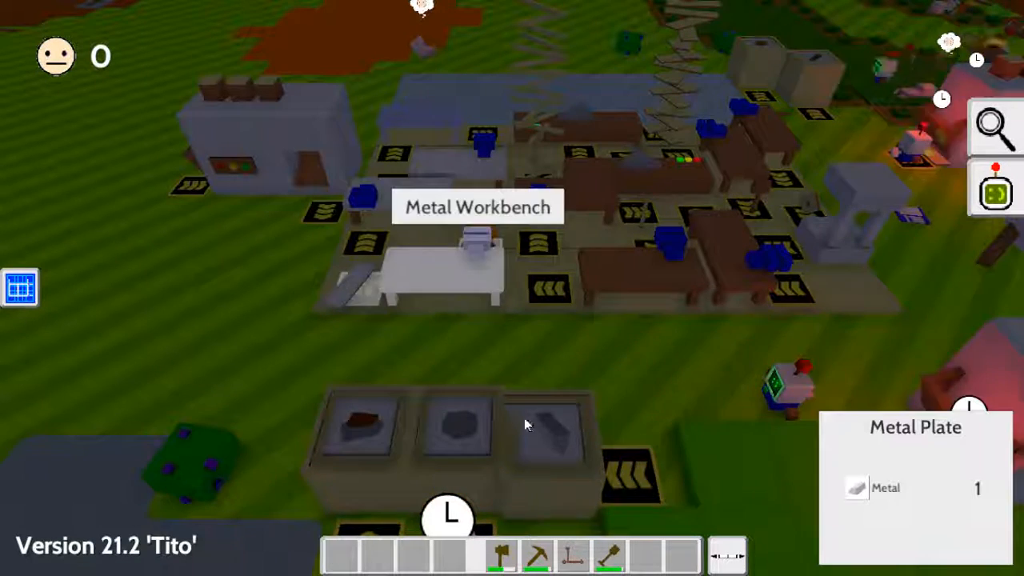
pyautogui.moveTo(527, 422)
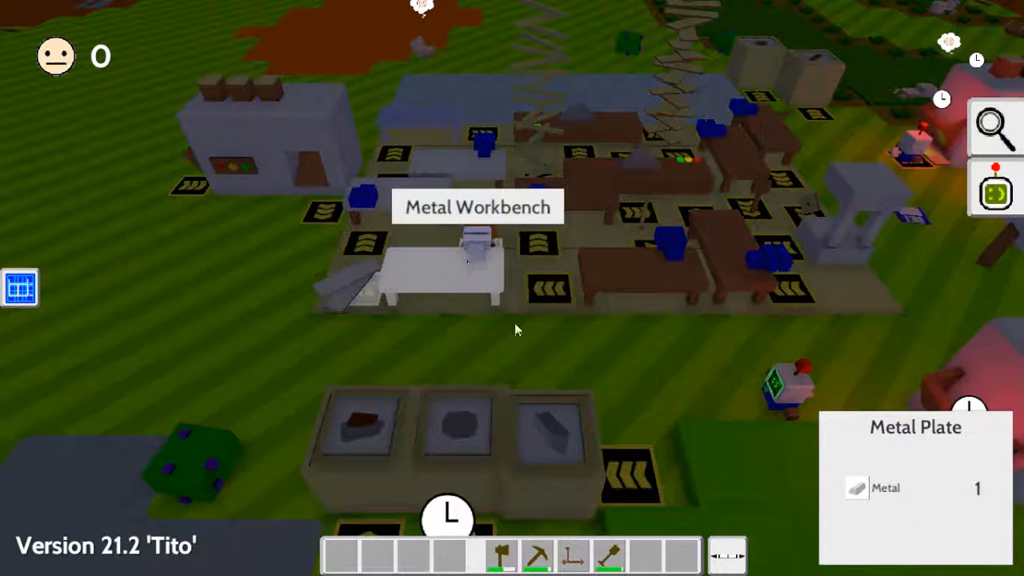
pyautogui.moveTo(474, 274)
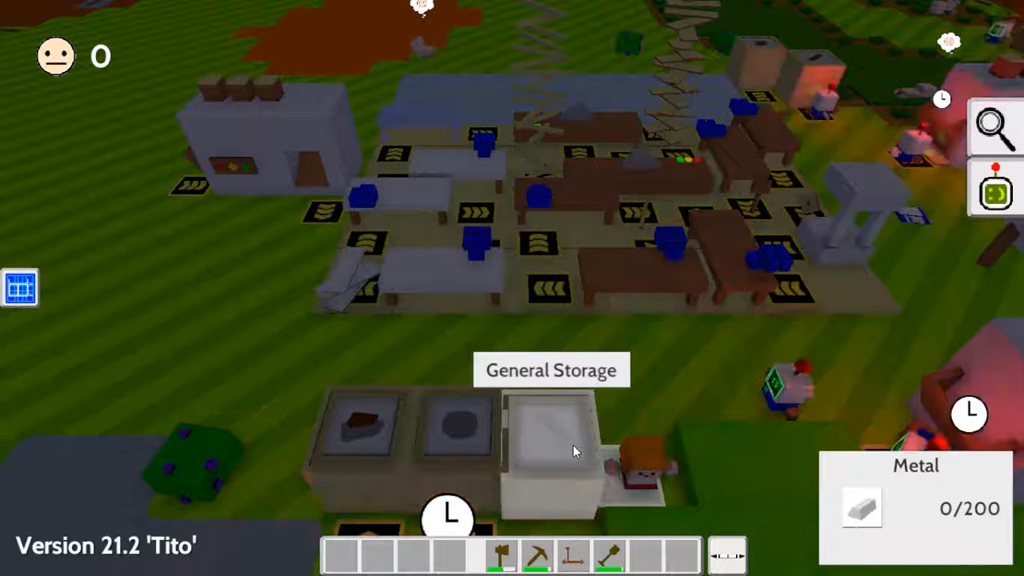
# - Save the base over the YT.txt file, then quit and confirm with Yes
pyautogui.press('Escape')
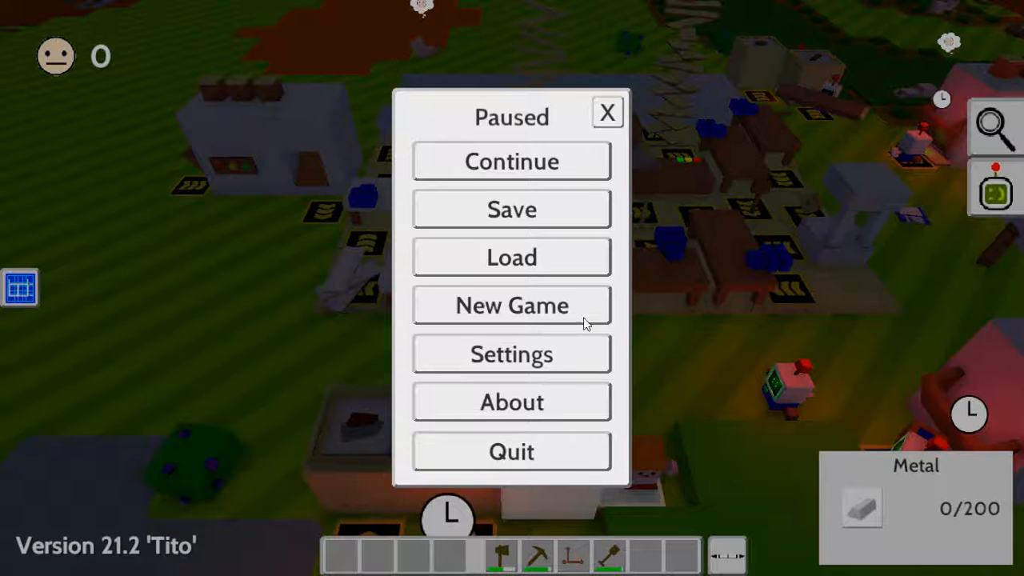
pyautogui.click(511, 209)
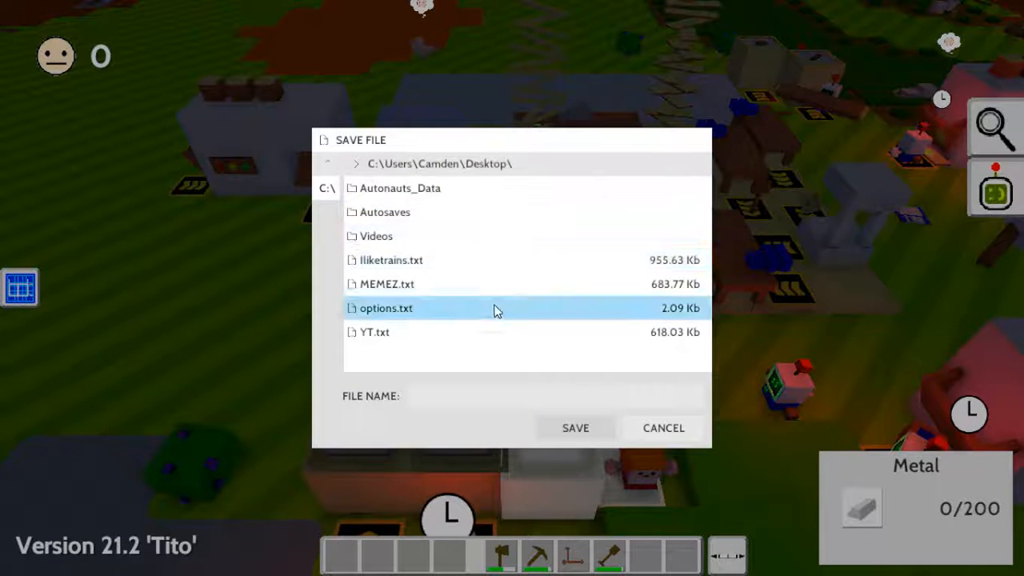
pyautogui.click(375, 332)
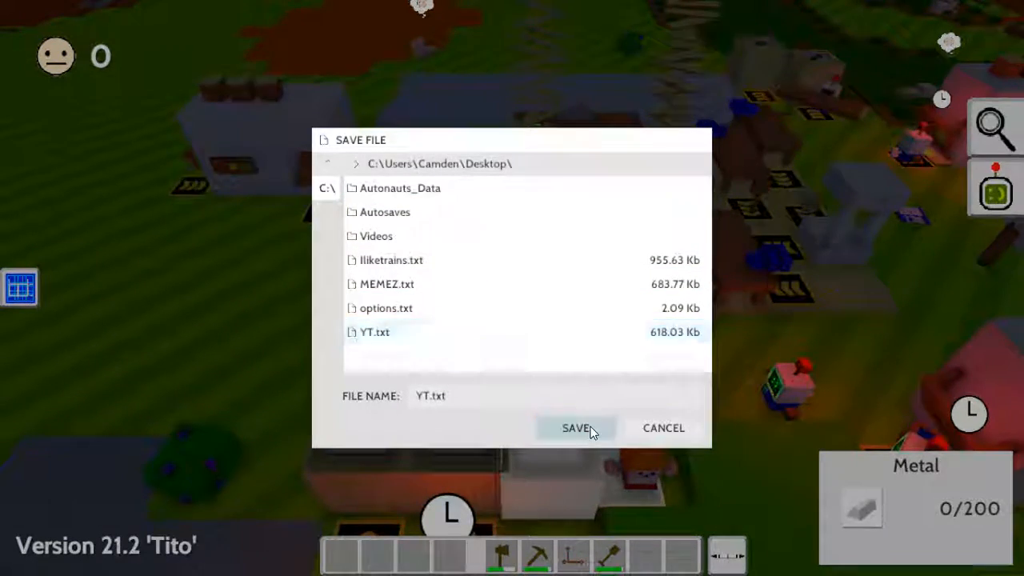
pyautogui.click(575, 427)
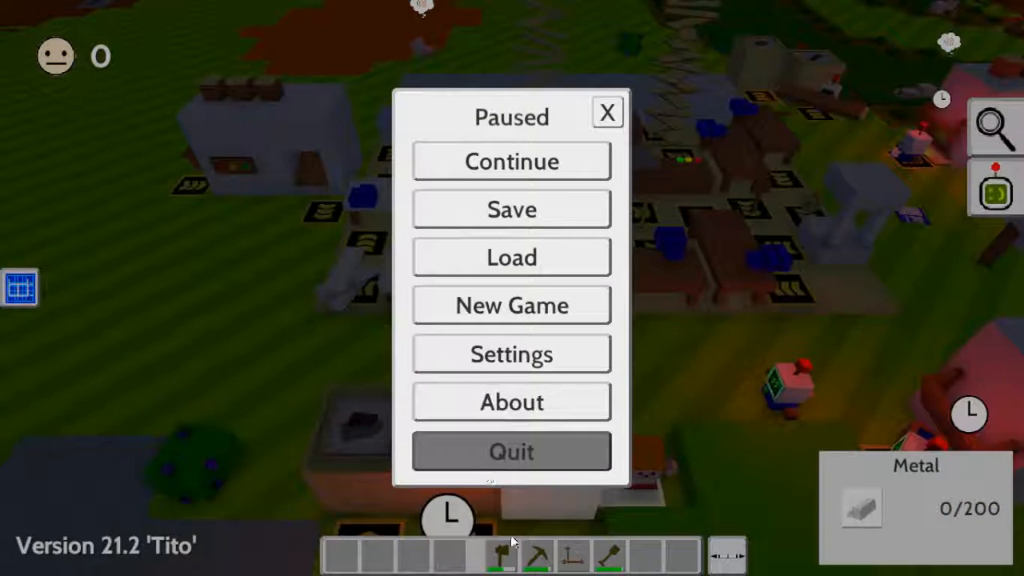
pyautogui.click(511, 450)
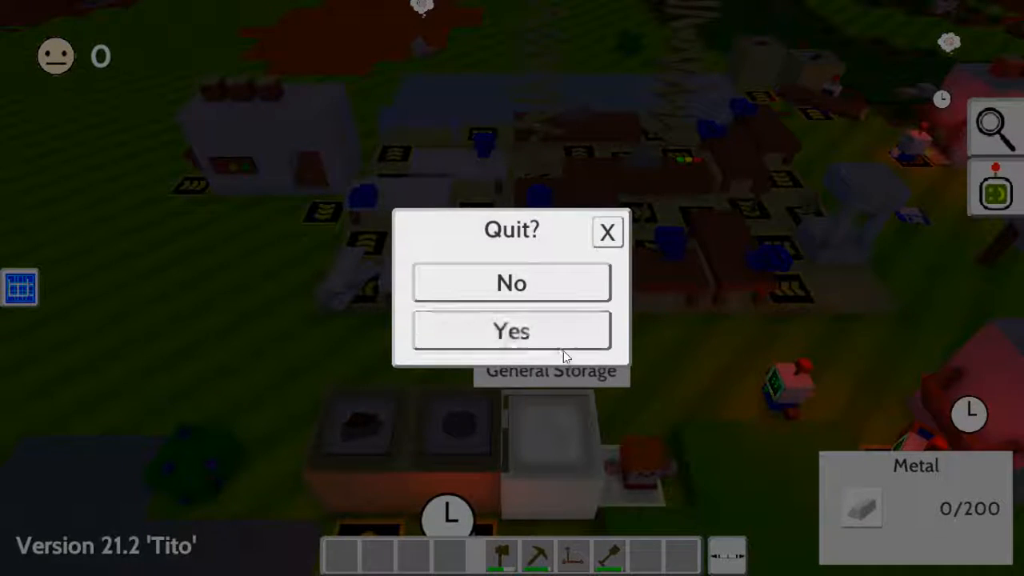
pyautogui.click(511, 283)
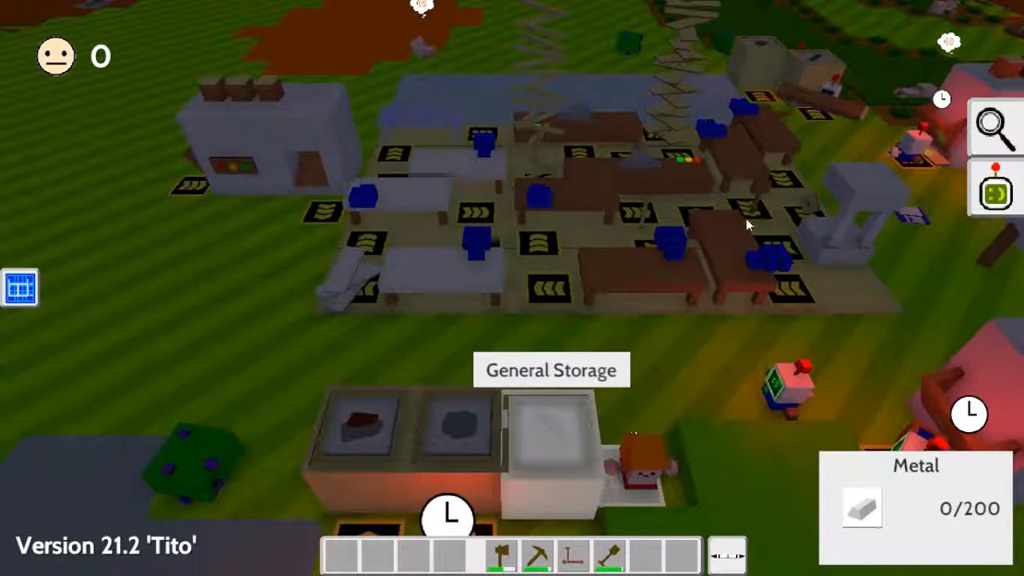